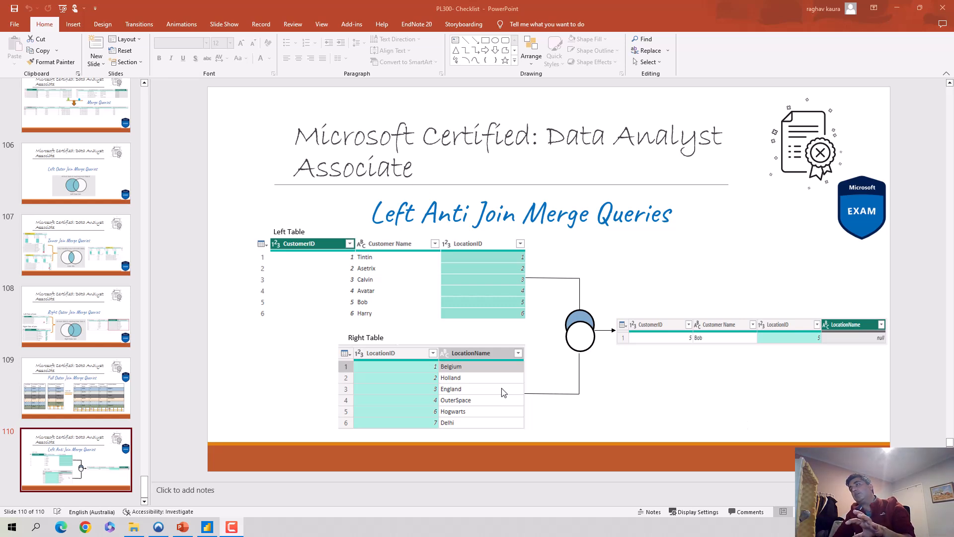
mouse_move(617, 377)
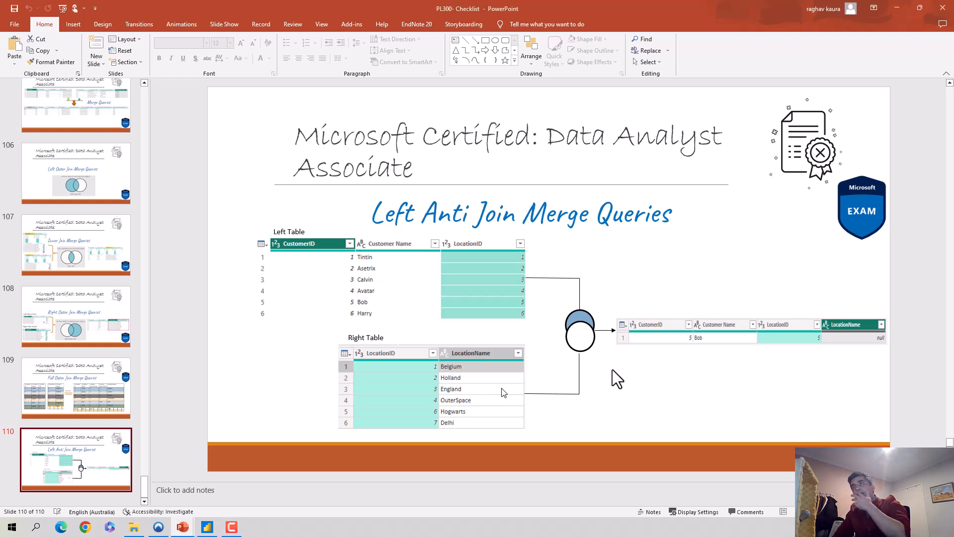
Start the slide show on the Left Anti Join Merge Queries slide
key(F5)
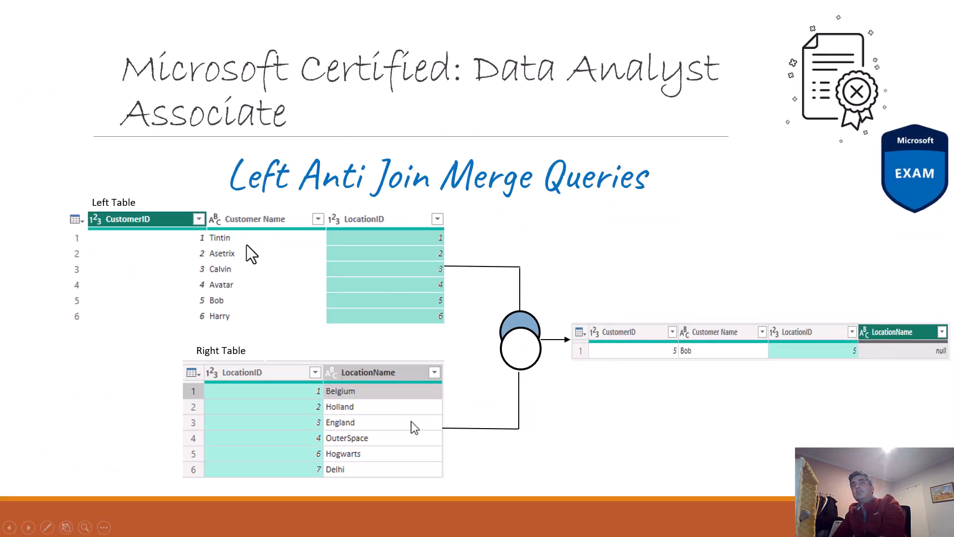
mouse_move(110, 219)
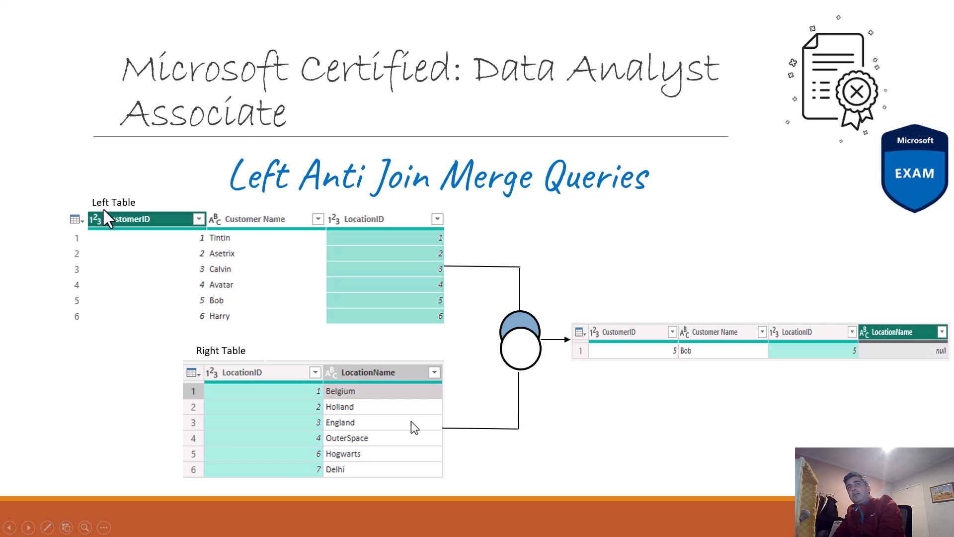
mouse_move(177, 236)
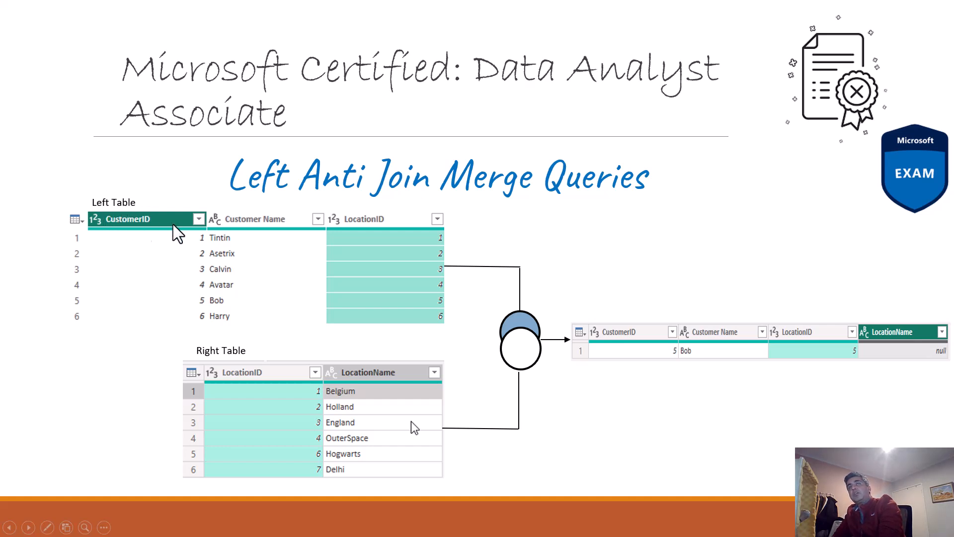
mouse_move(290, 435)
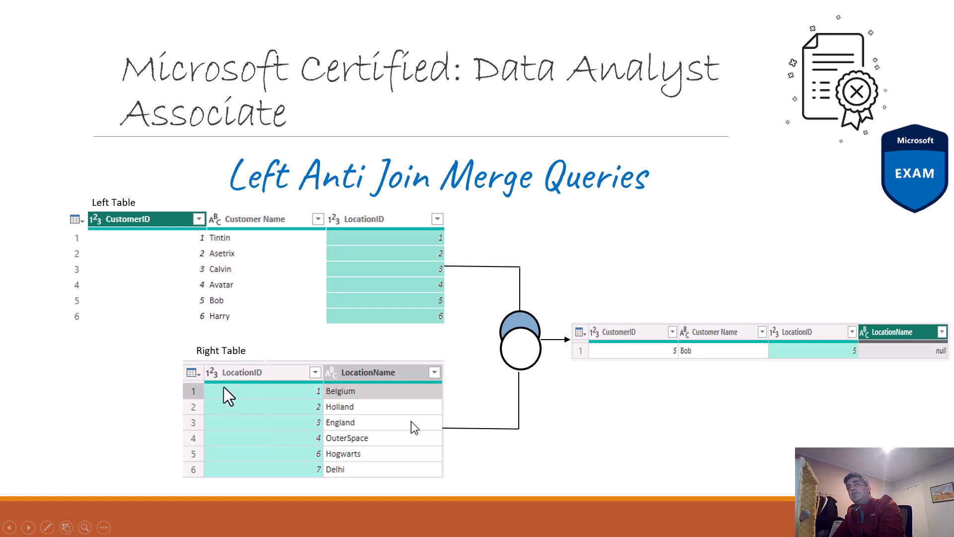
mouse_move(331, 417)
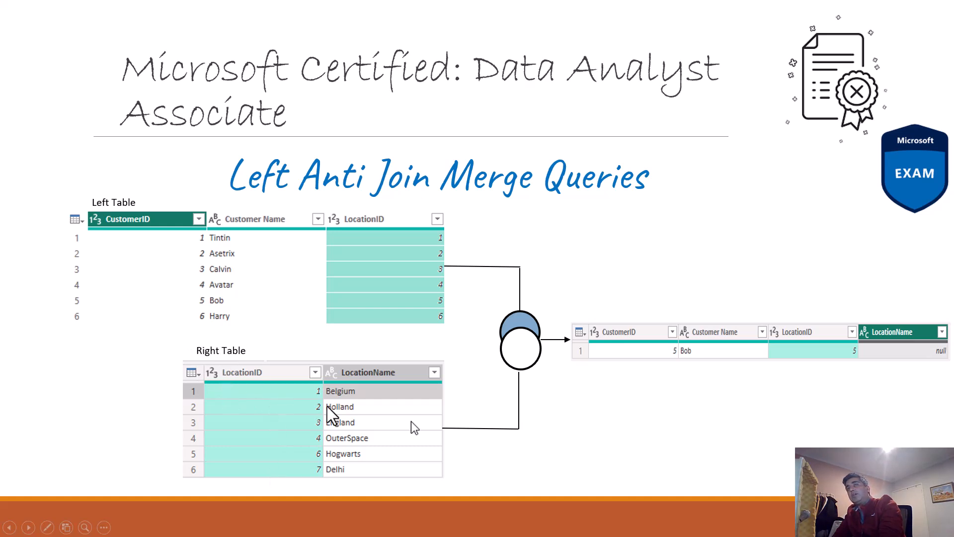
mouse_move(285, 251)
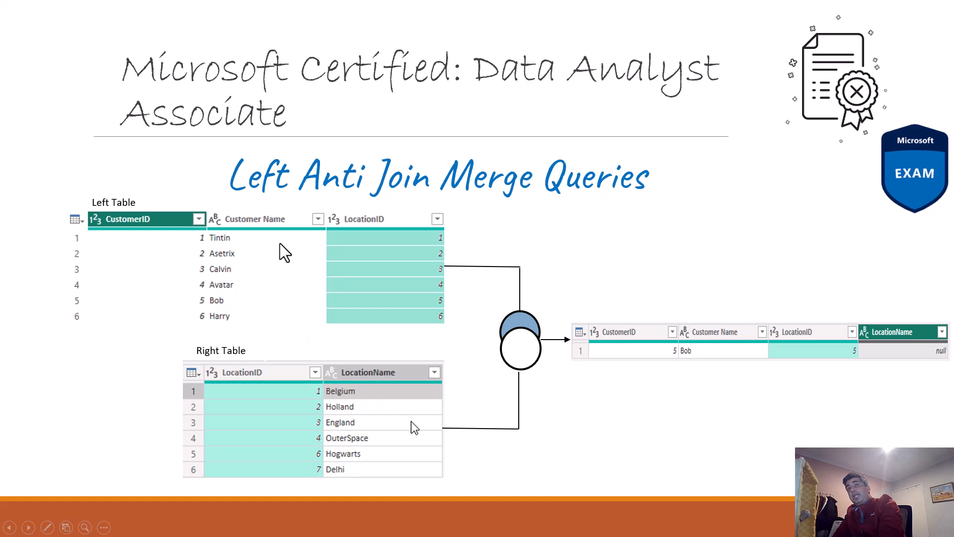
mouse_move(225, 298)
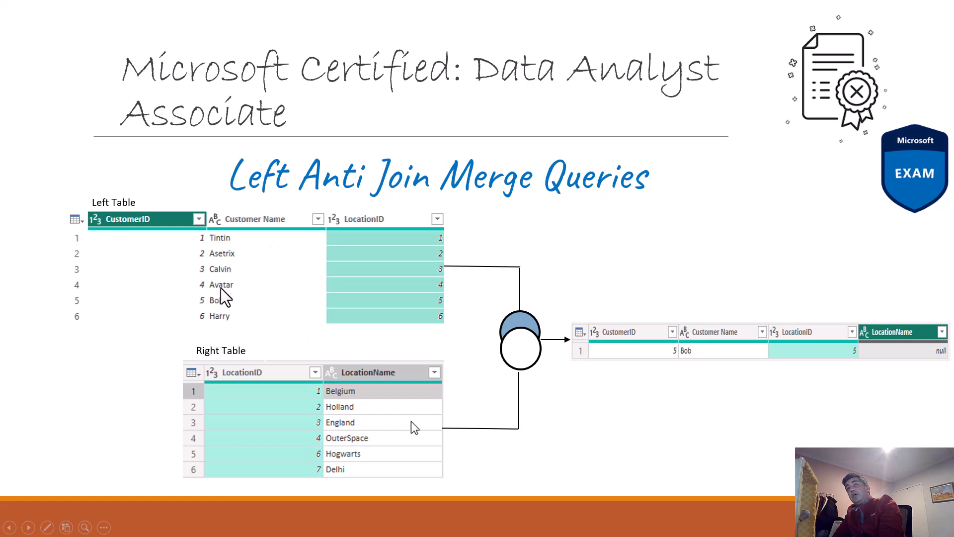
mouse_move(184, 327)
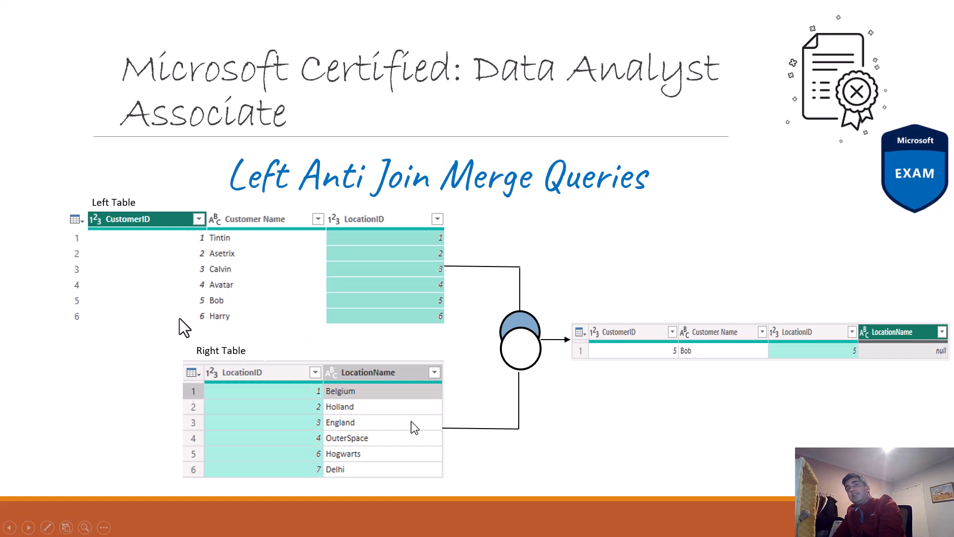
mouse_move(417, 274)
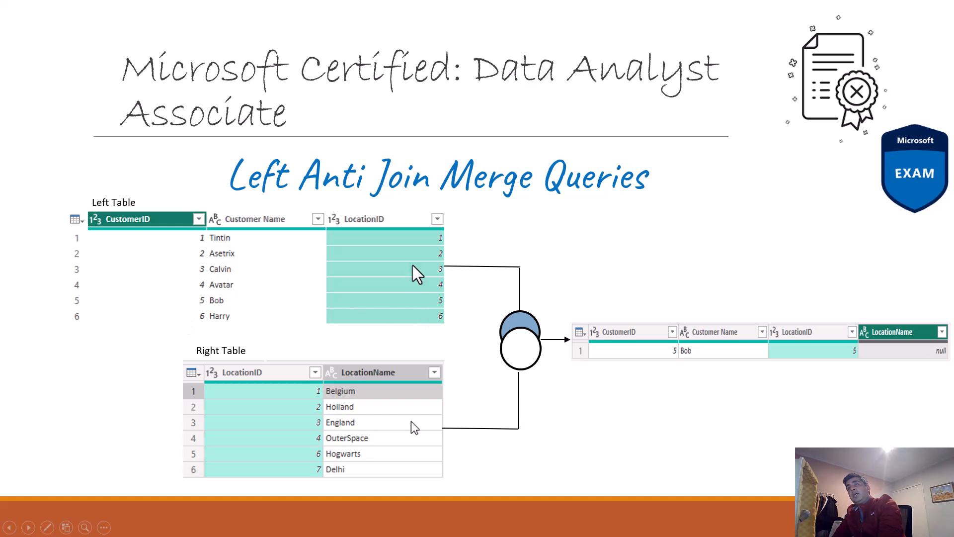
mouse_move(326, 213)
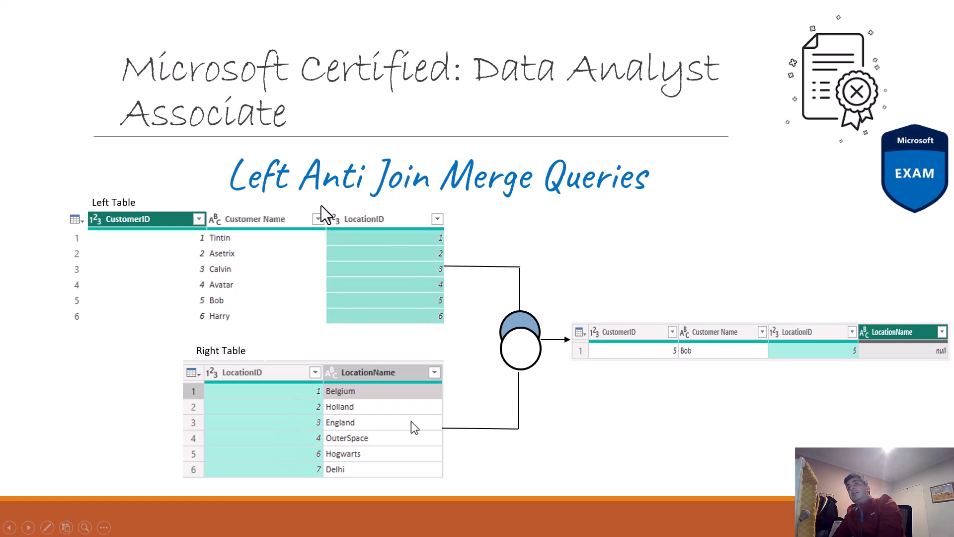
mouse_move(273, 487)
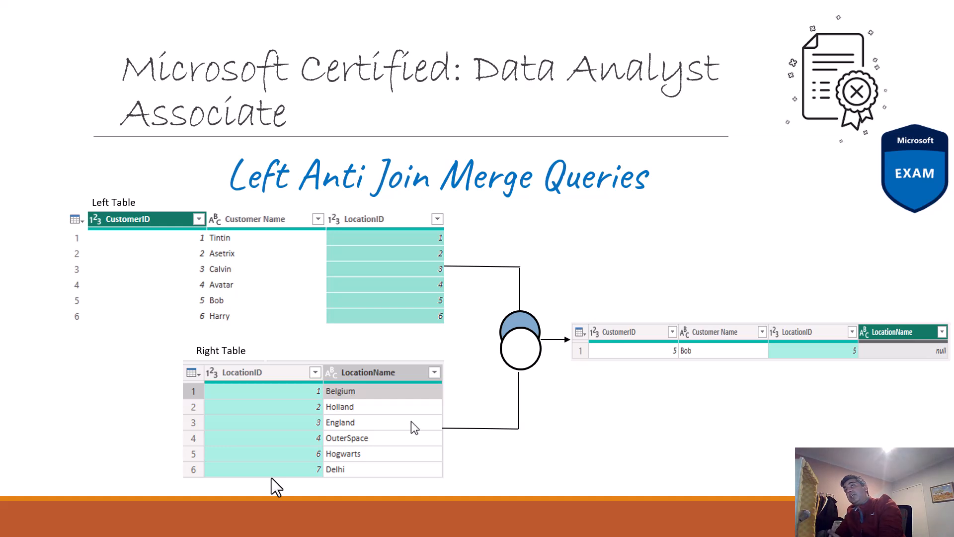
mouse_move(414, 427)
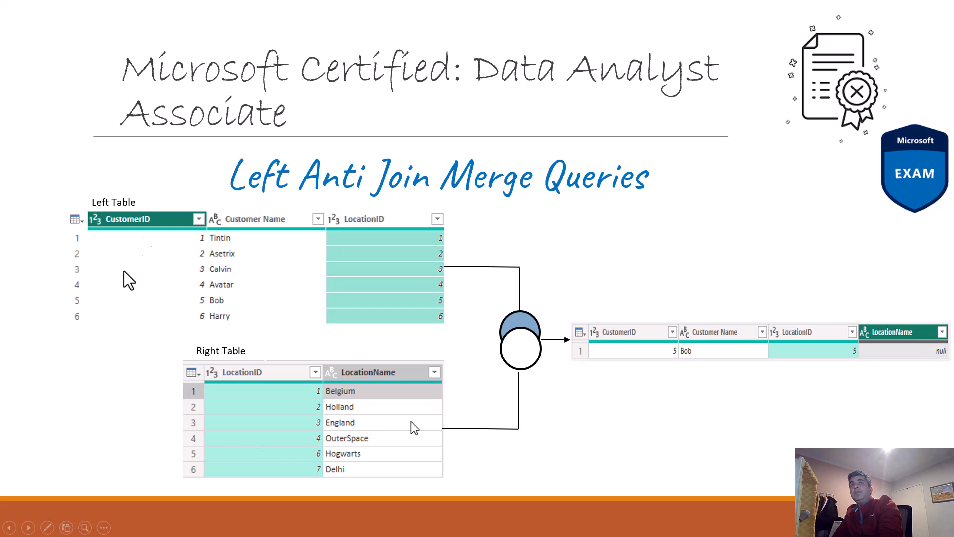
mouse_move(308, 181)
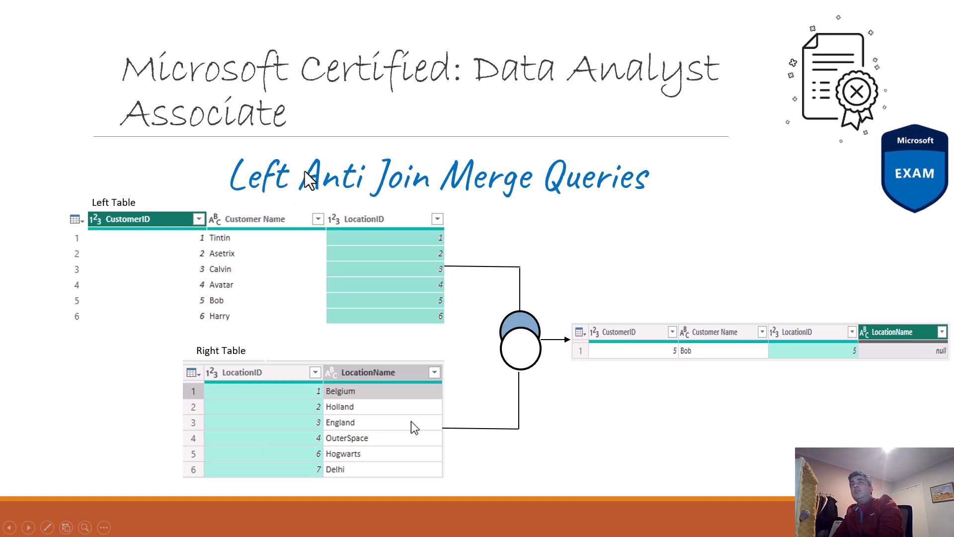
mouse_move(126, 207)
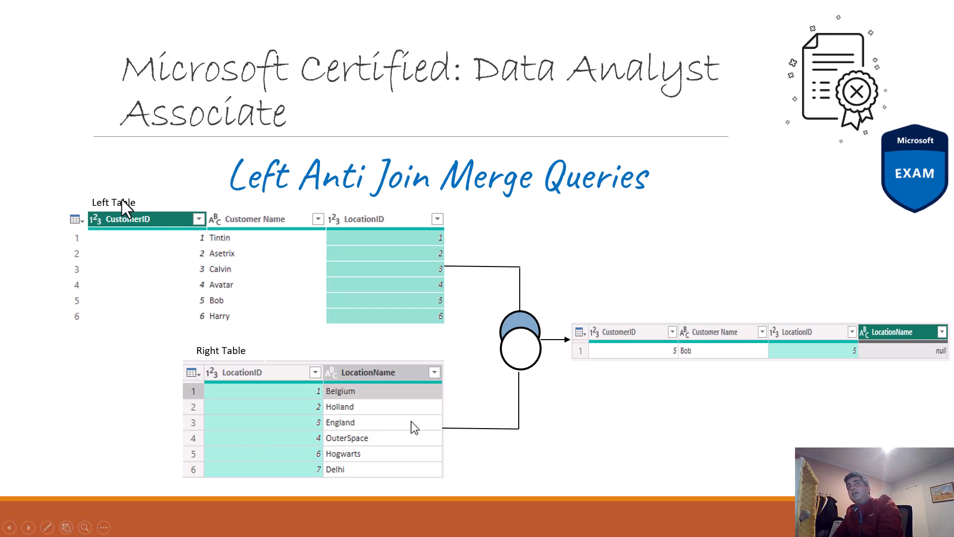
mouse_move(130, 234)
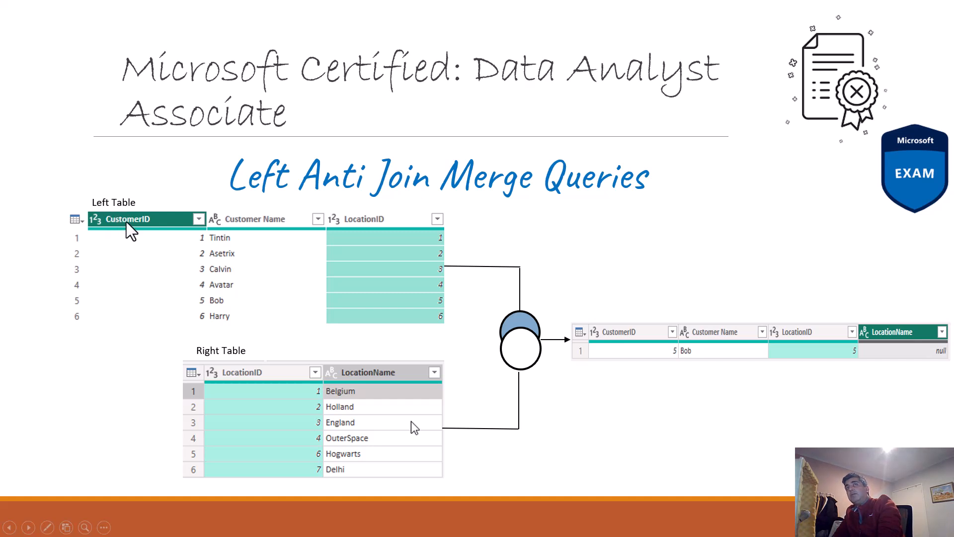
mouse_move(359, 230)
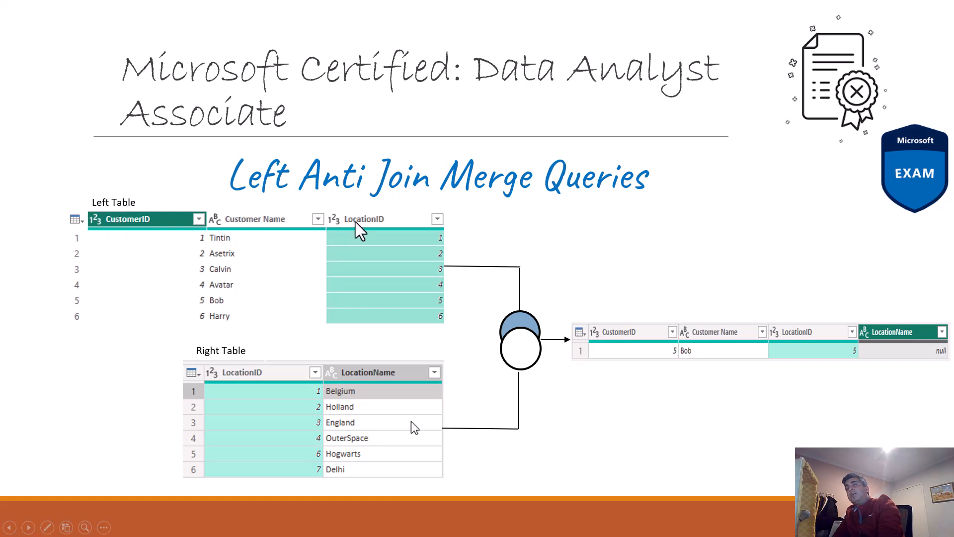
mouse_move(239, 371)
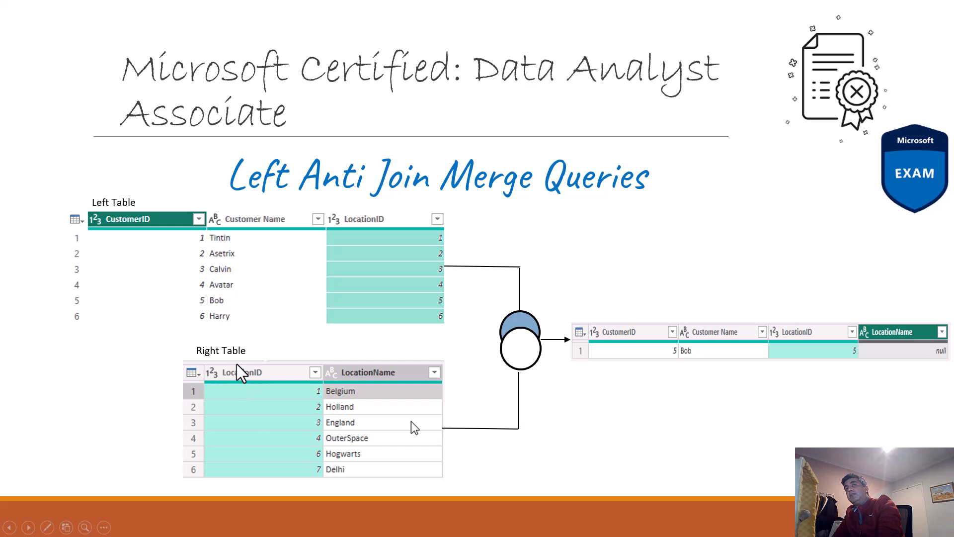
mouse_move(363, 466)
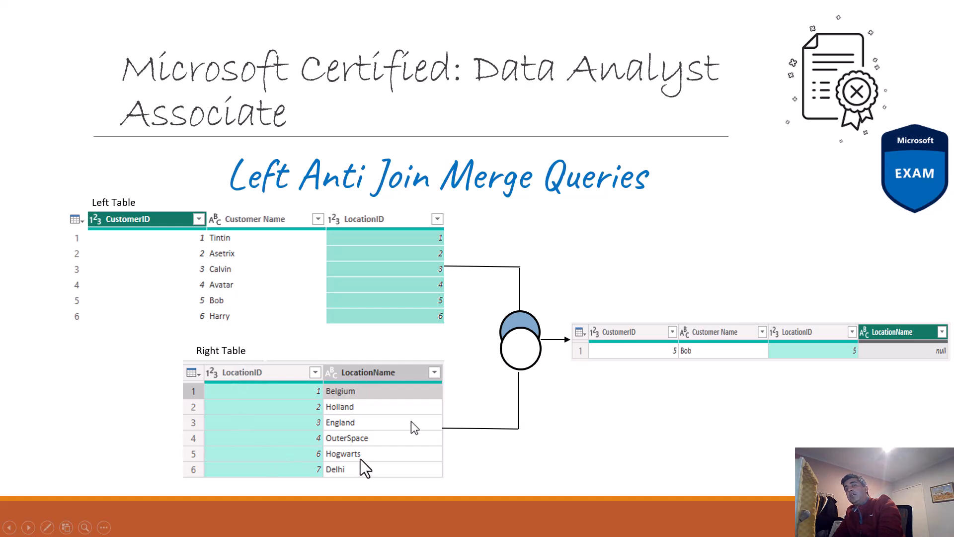
mouse_move(390, 247)
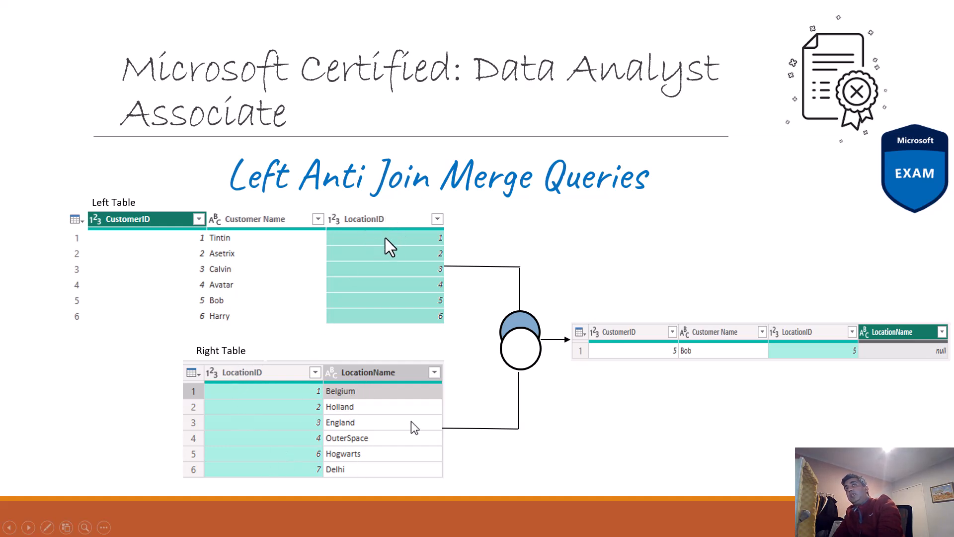
mouse_move(529, 329)
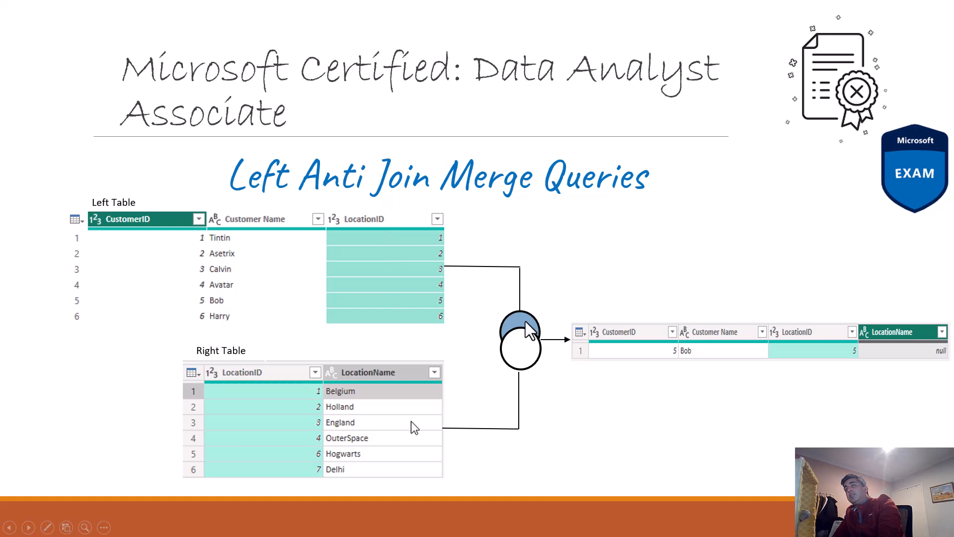
mouse_move(521, 338)
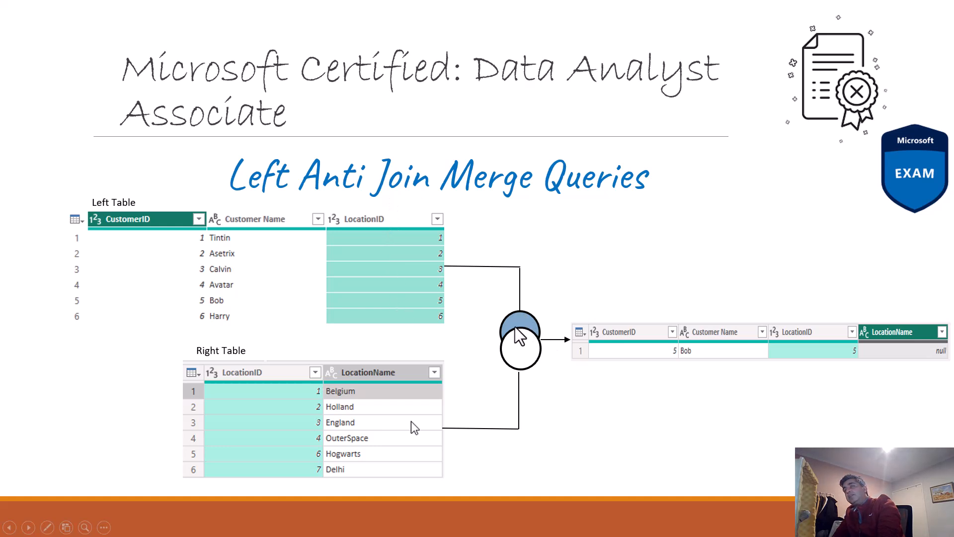
mouse_move(531, 336)
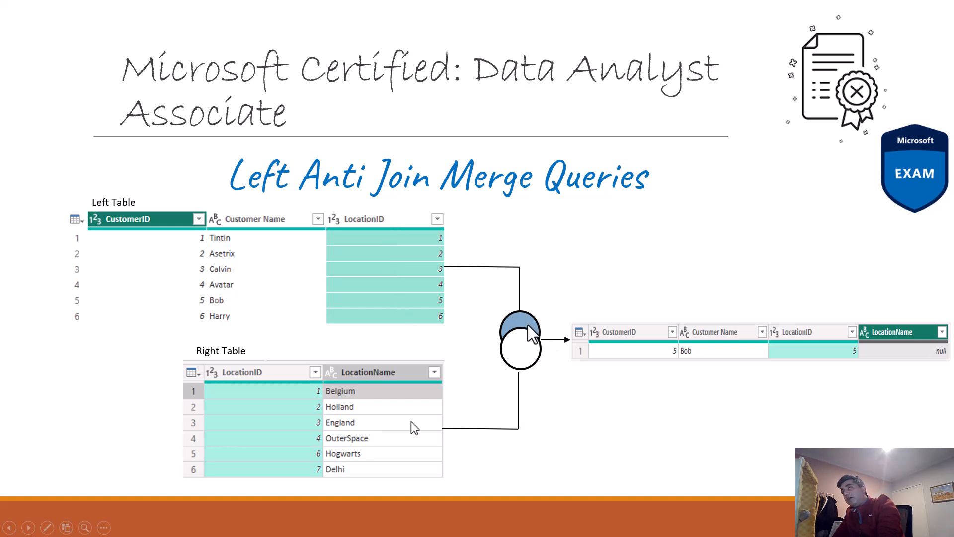
mouse_move(526, 331)
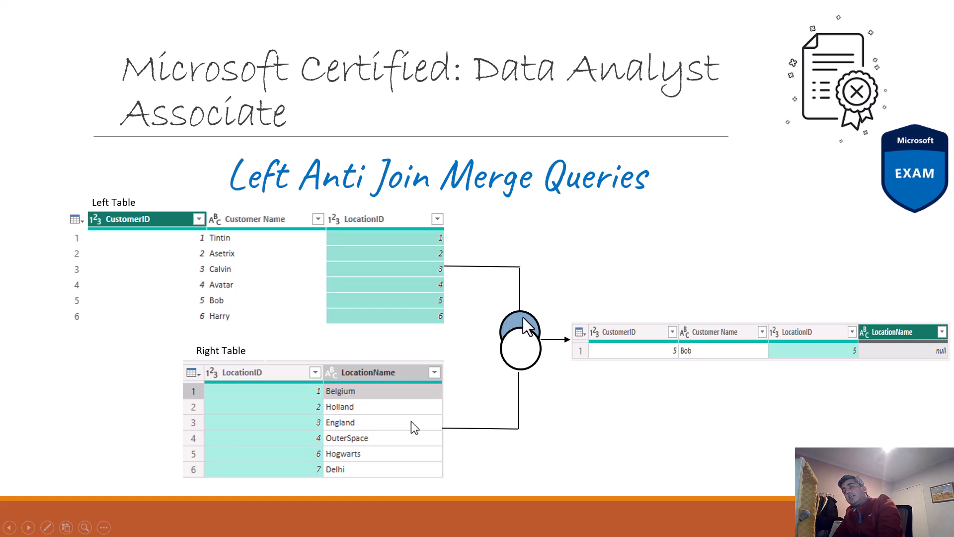
mouse_move(532, 359)
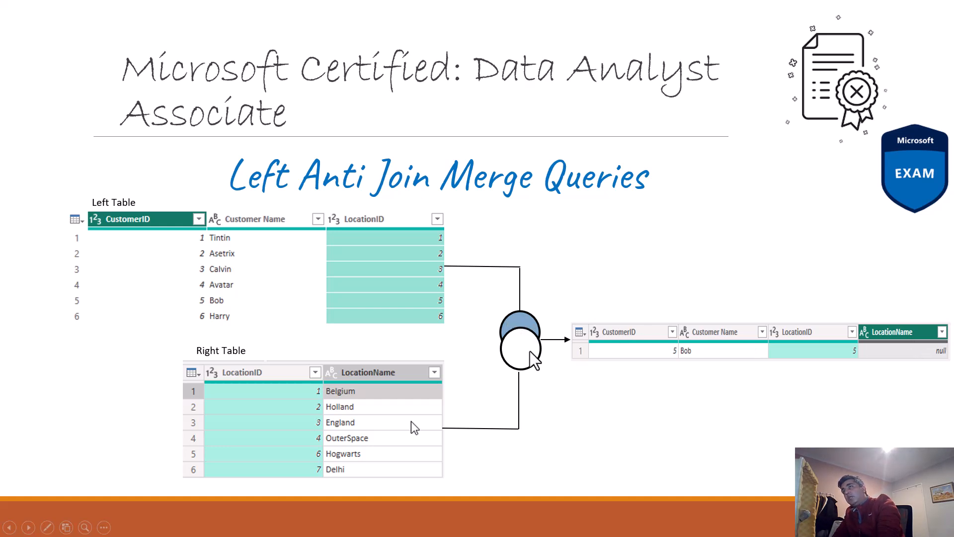
mouse_move(306, 388)
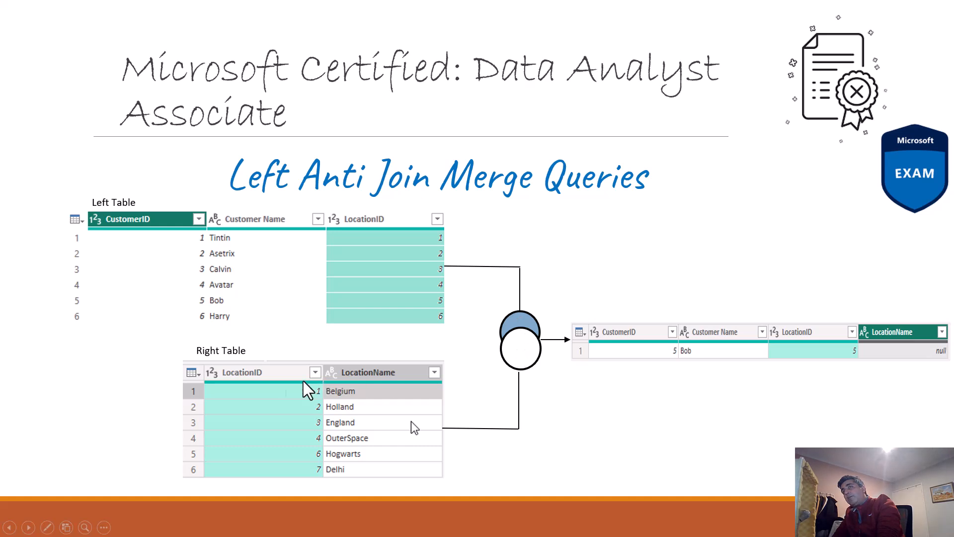
mouse_move(507, 351)
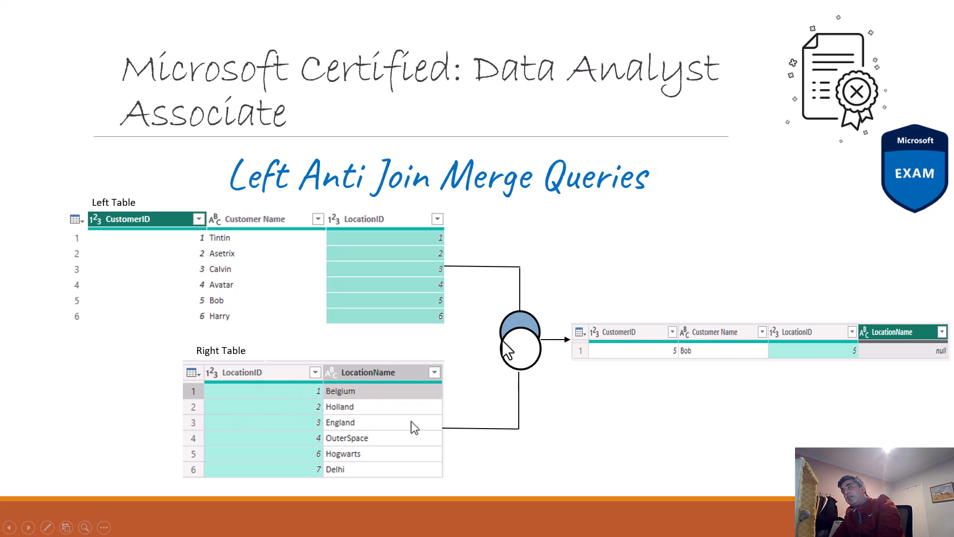
mouse_move(445, 247)
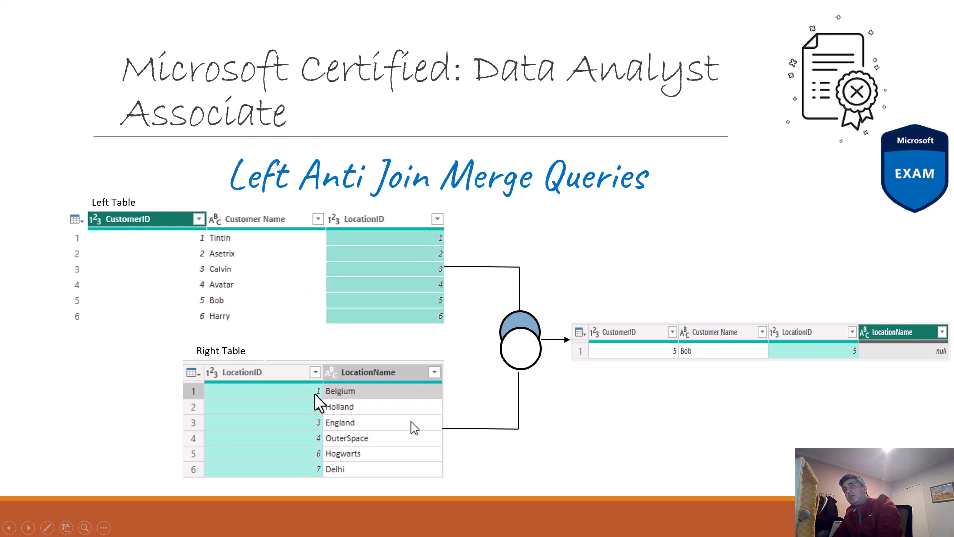
mouse_move(299, 416)
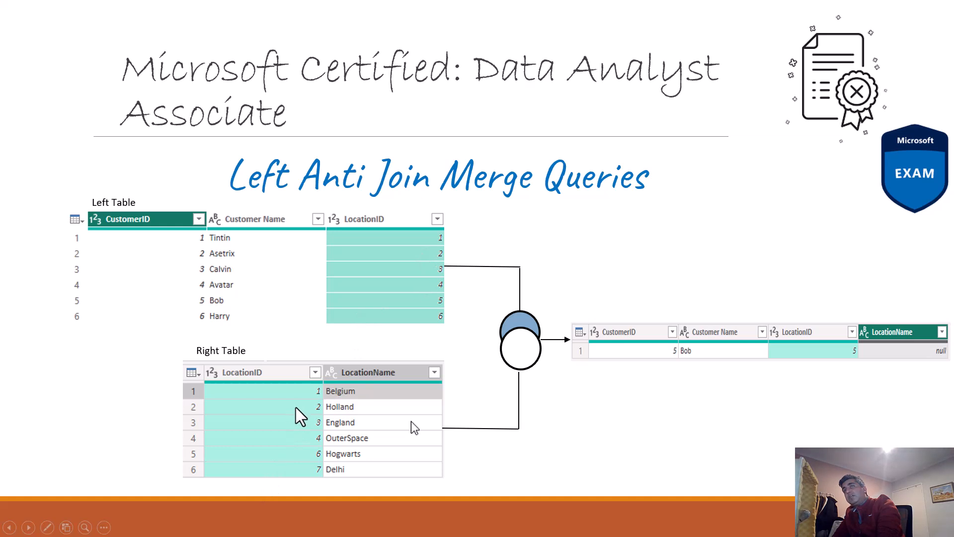
mouse_move(438, 342)
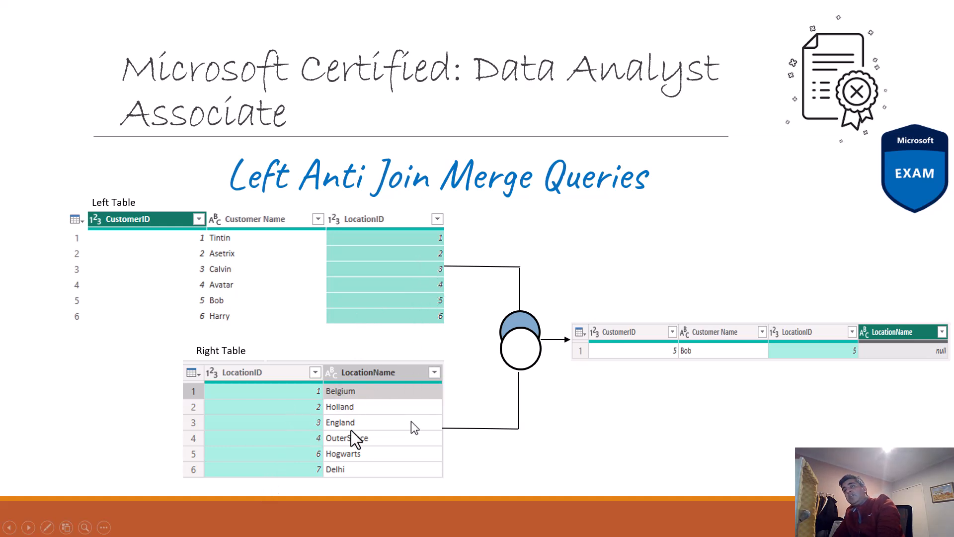
mouse_move(307, 450)
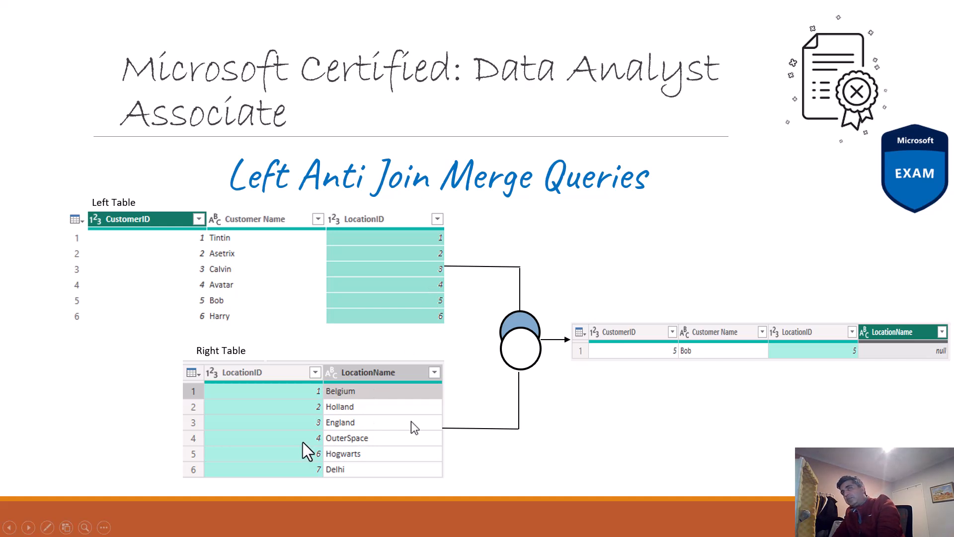
mouse_move(247, 317)
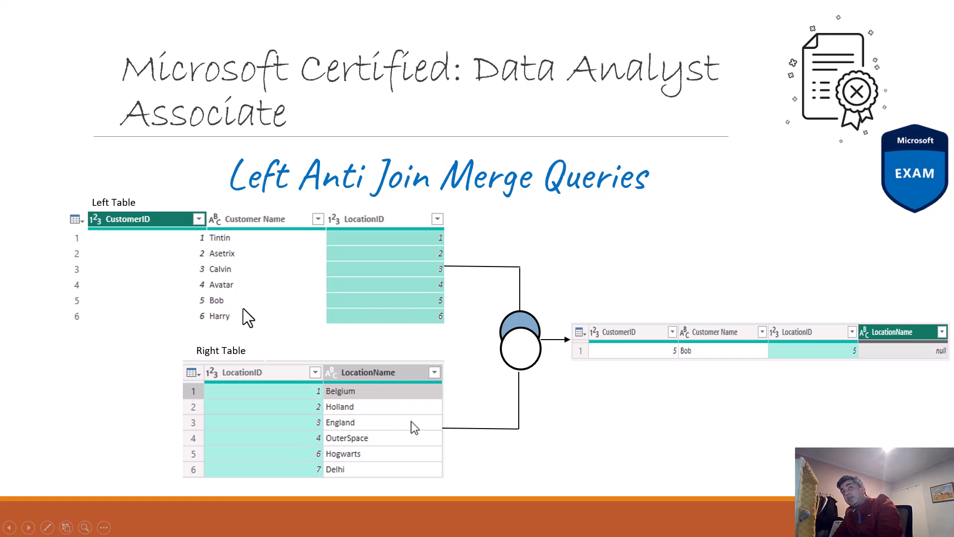
mouse_move(316, 478)
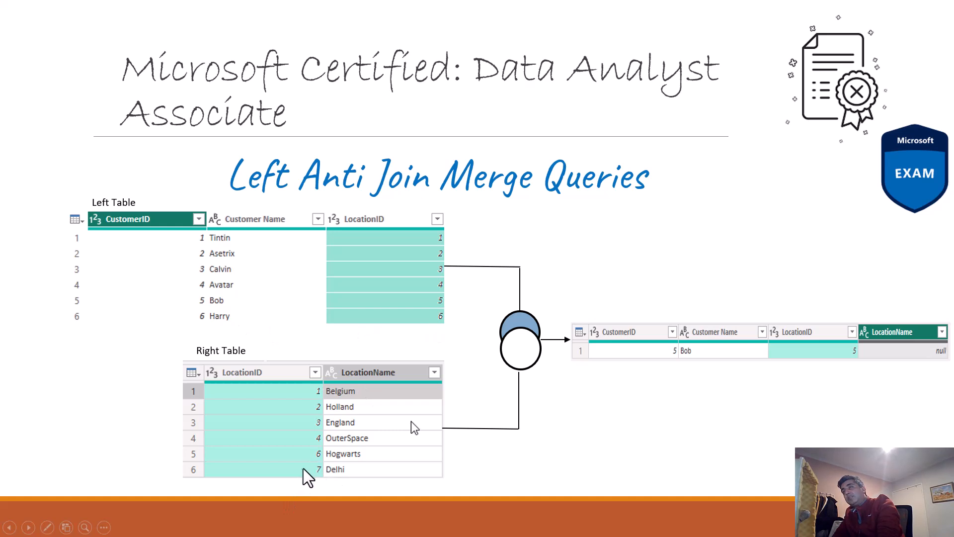
mouse_move(306, 372)
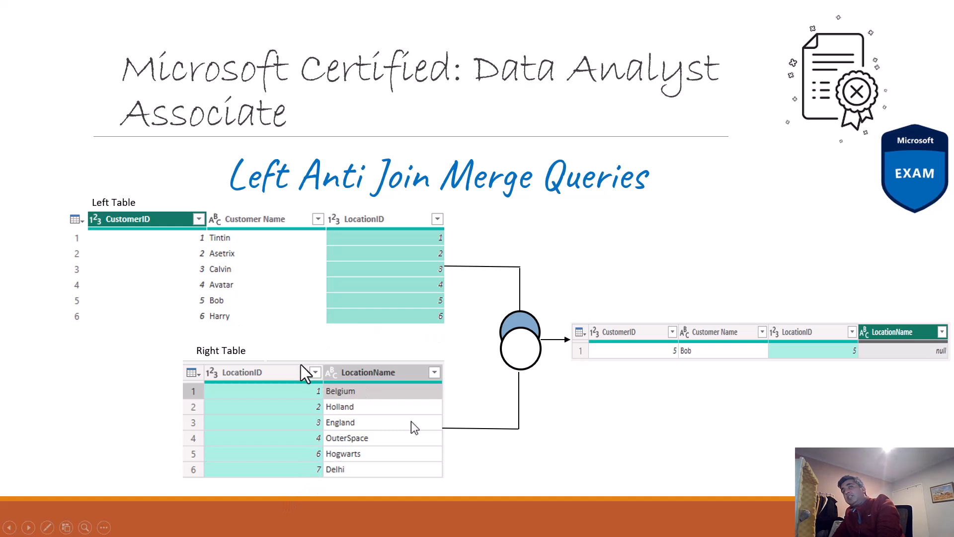
mouse_move(307, 484)
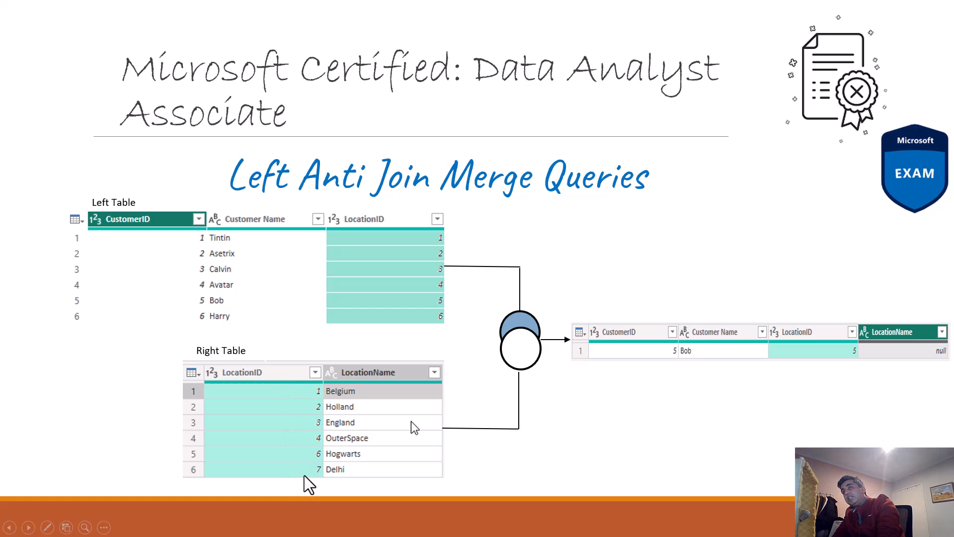
mouse_move(374, 286)
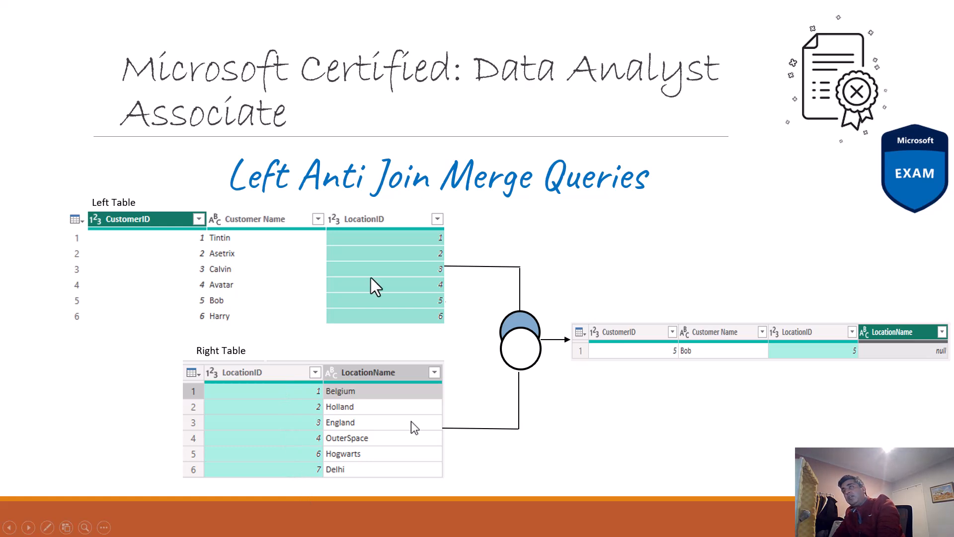
mouse_move(626, 355)
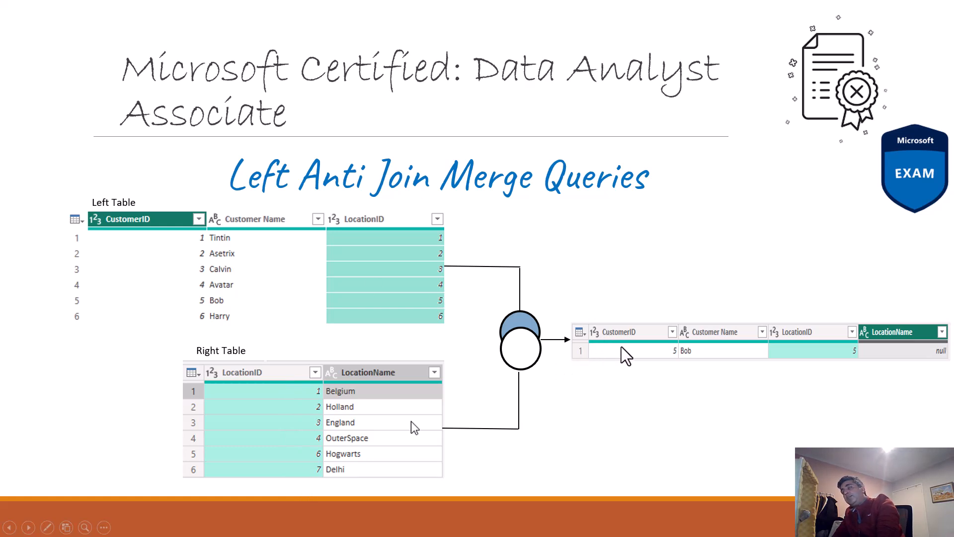
mouse_move(702, 393)
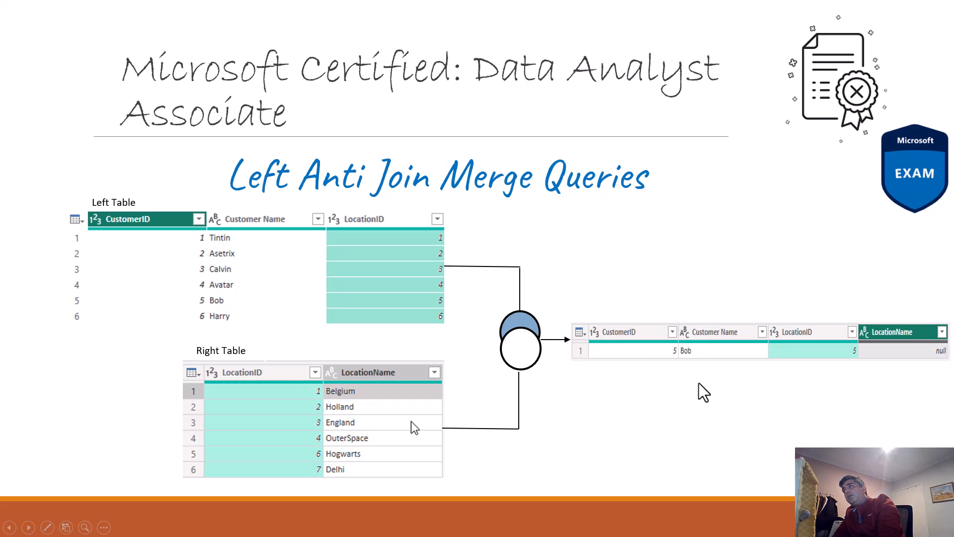
mouse_move(942, 357)
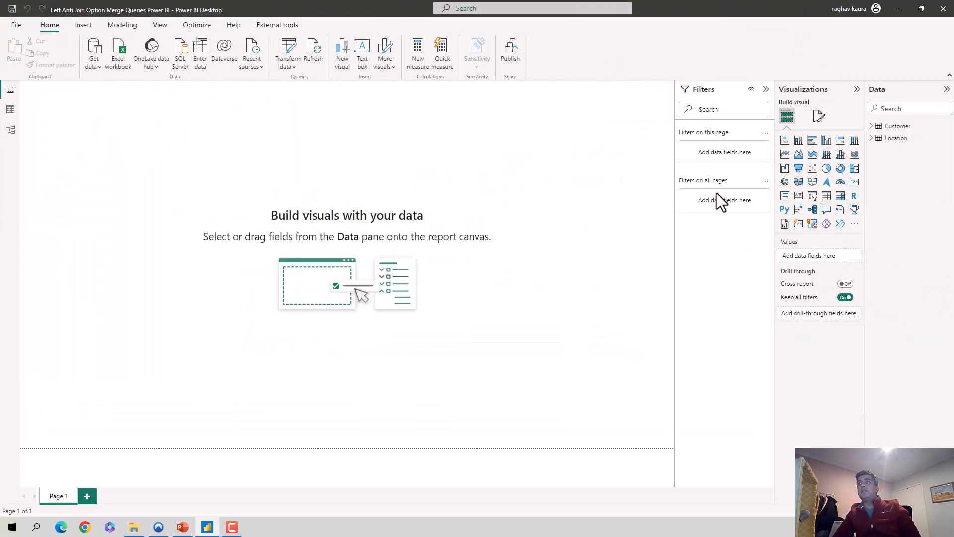
mouse_move(37, 27)
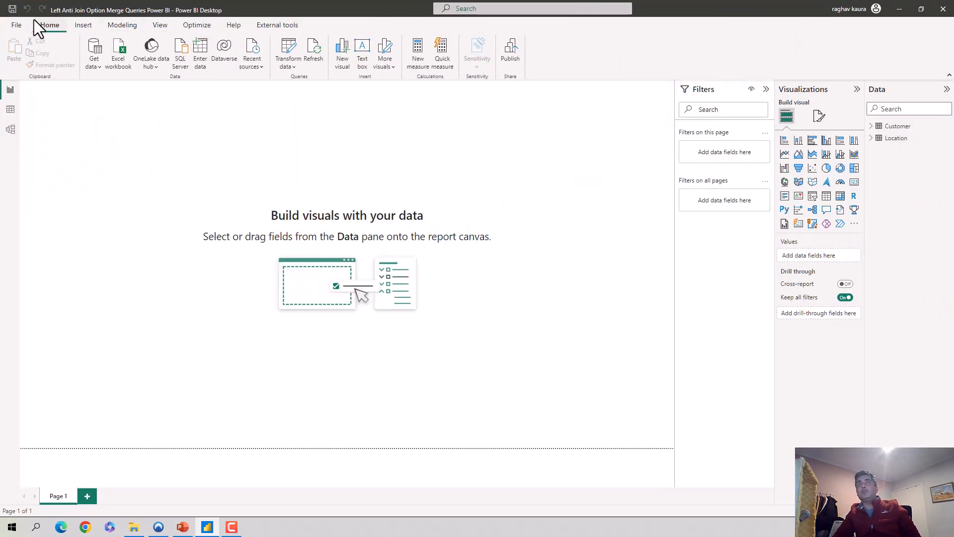
mouse_move(289, 54)
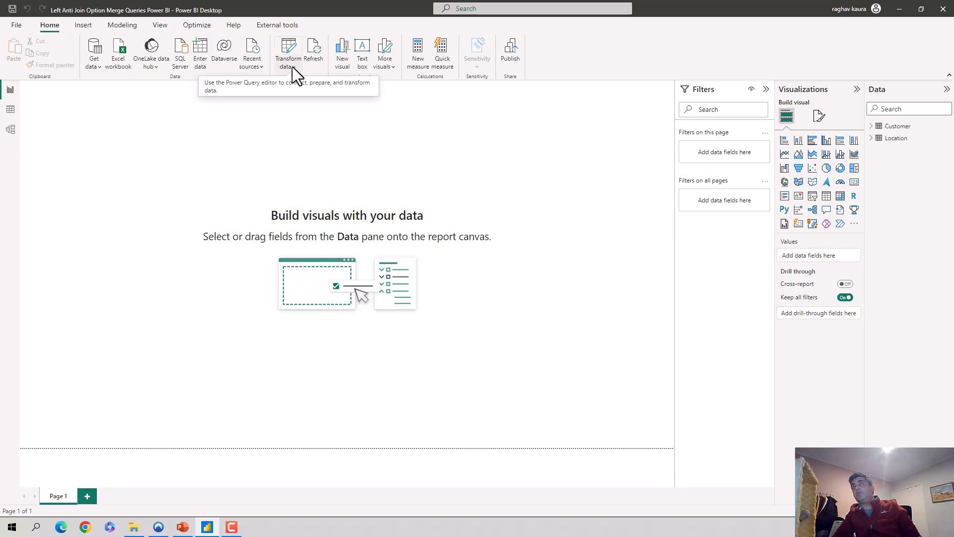
mouse_move(300, 95)
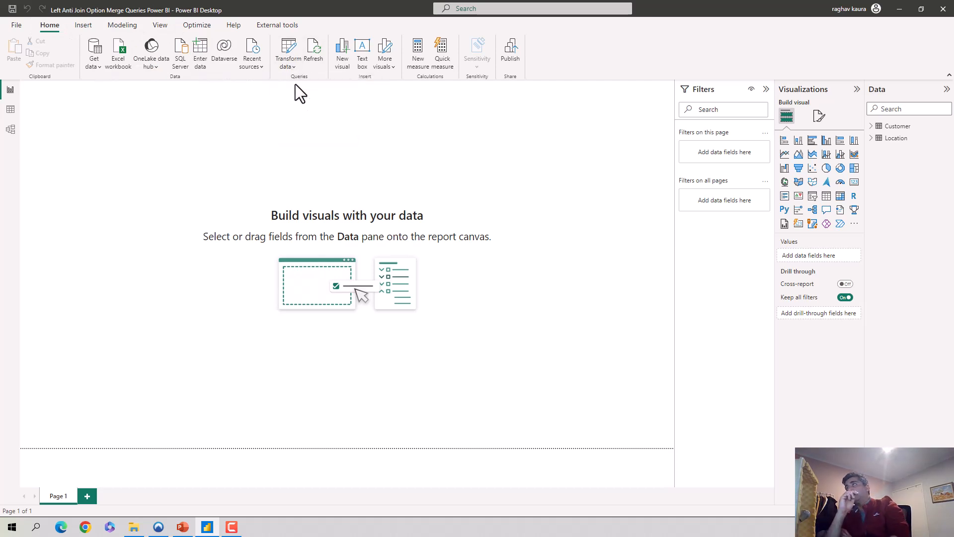
Launch Power Query Editor via Transform data to edit the Customer and Location queries
click(288, 50)
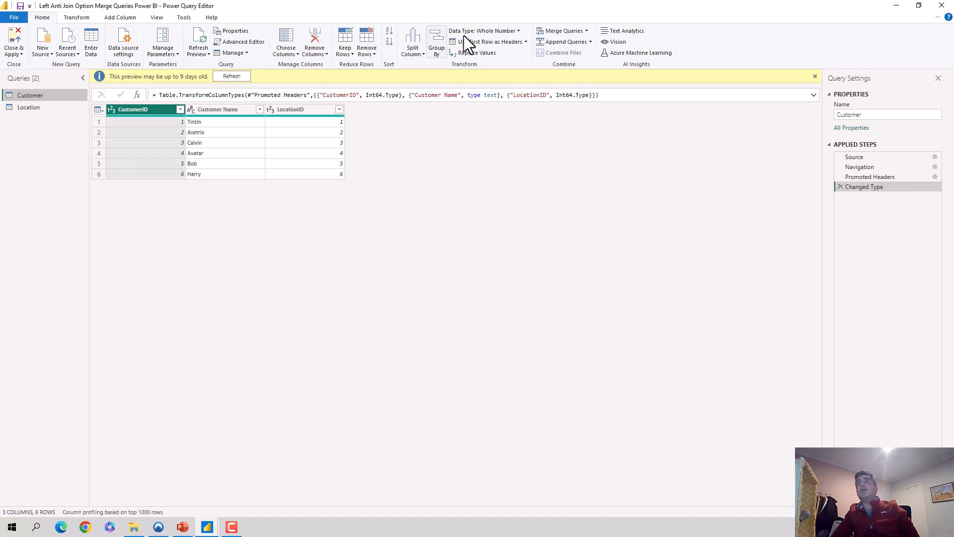
Merge Customer with Location on LocationID as a new query using Left Anti join
click(586, 31)
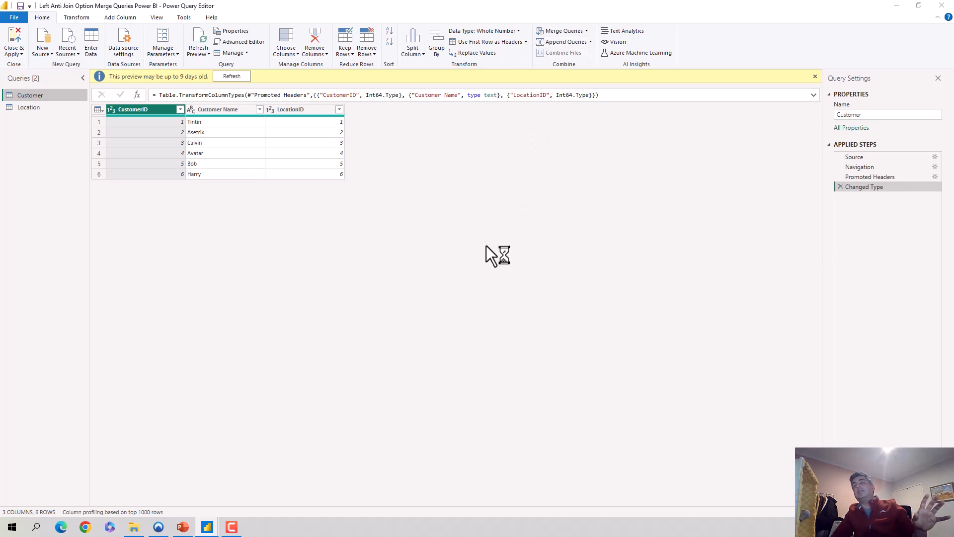
mouse_move(443, 242)
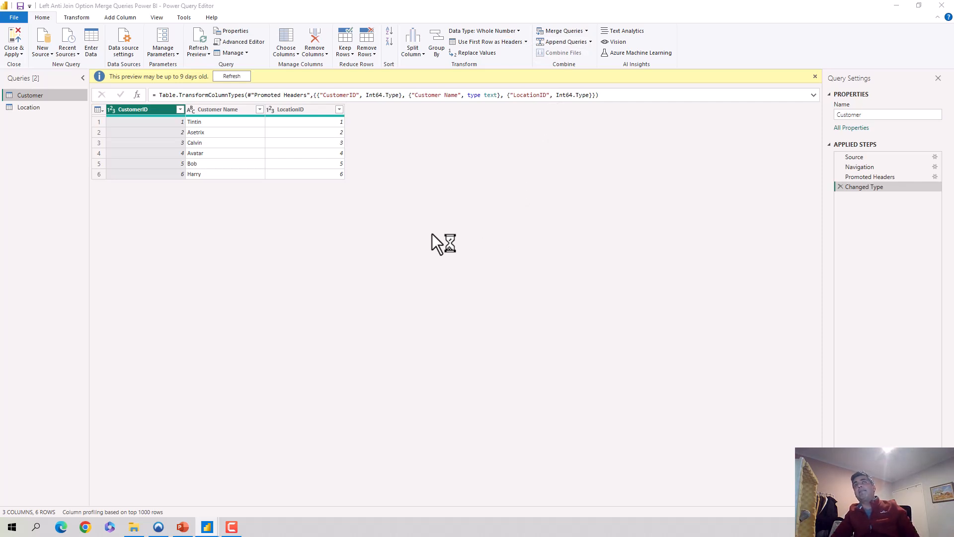
click(561, 30)
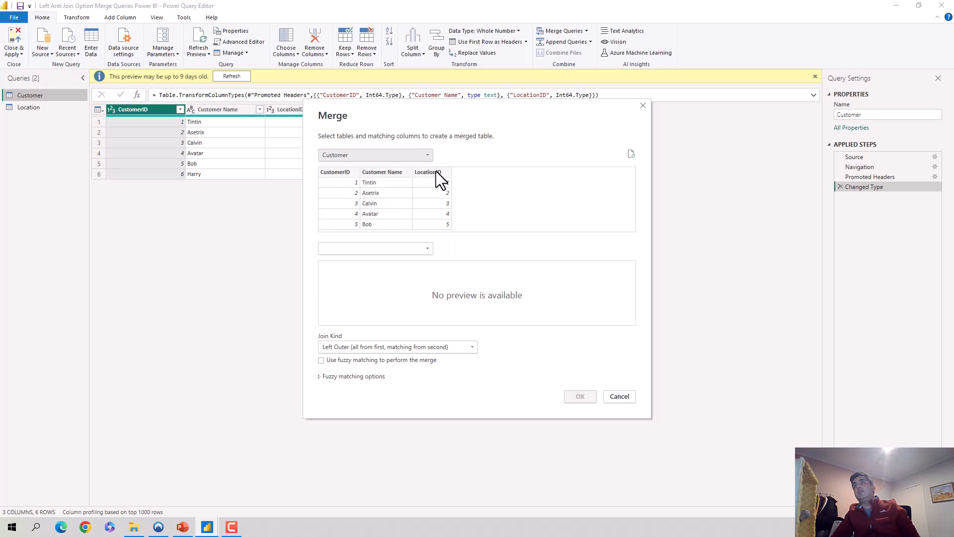
click(429, 172)
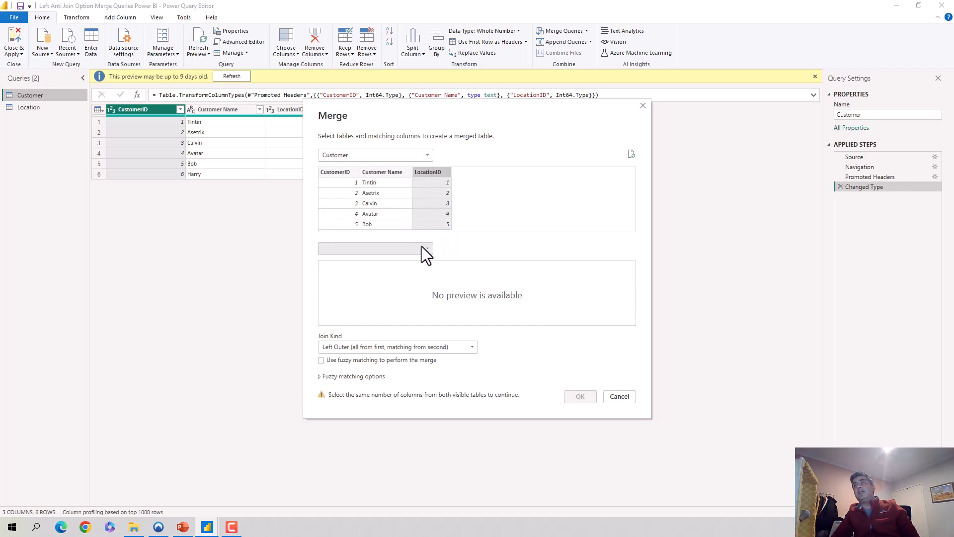
click(426, 248)
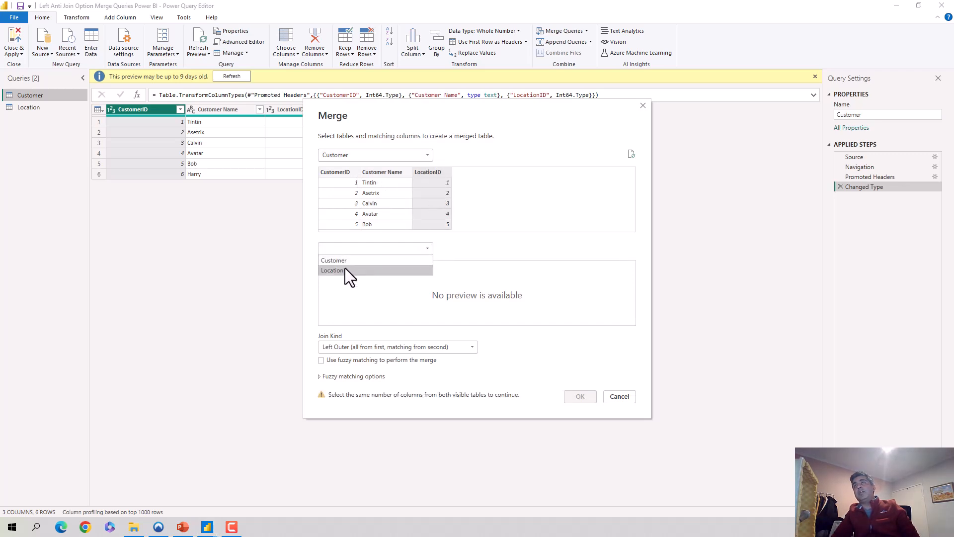
click(333, 271)
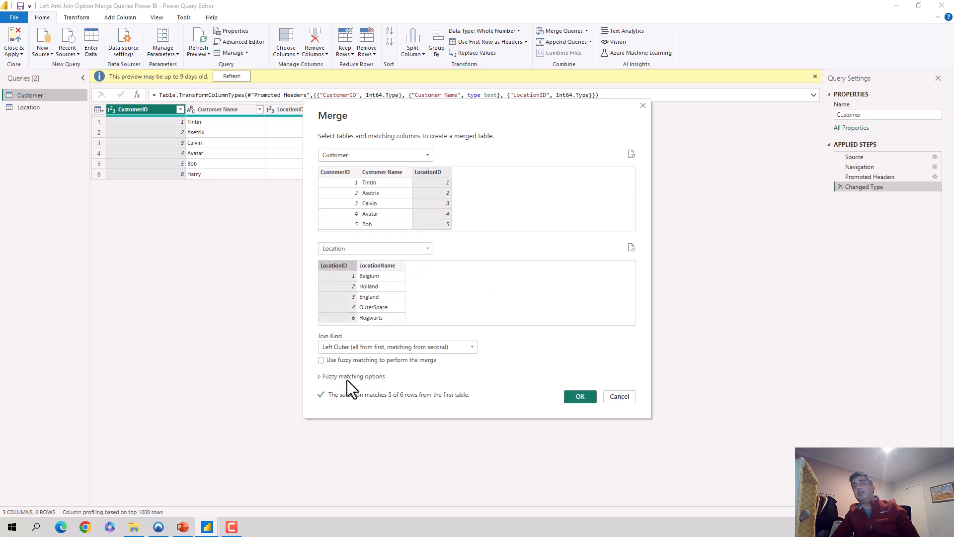
click(471, 346)
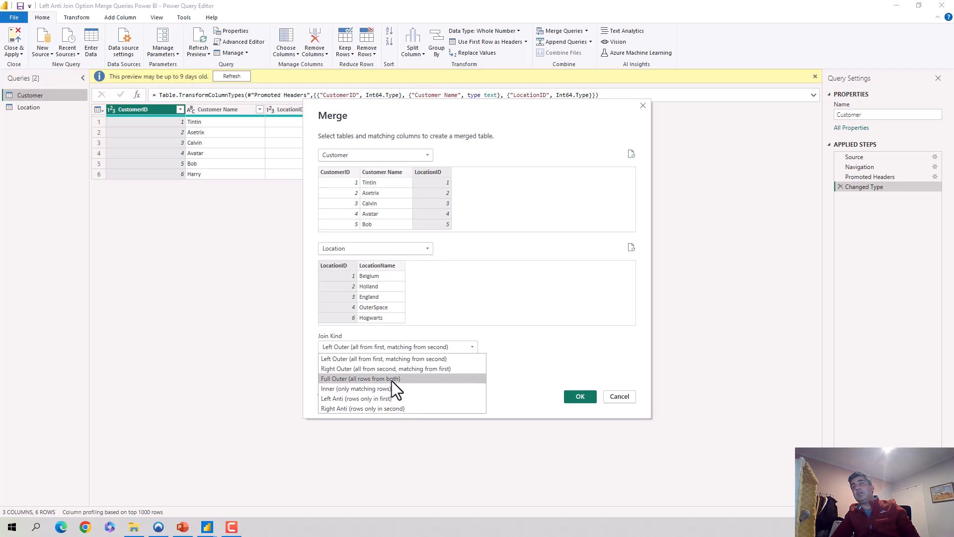
mouse_move(355, 398)
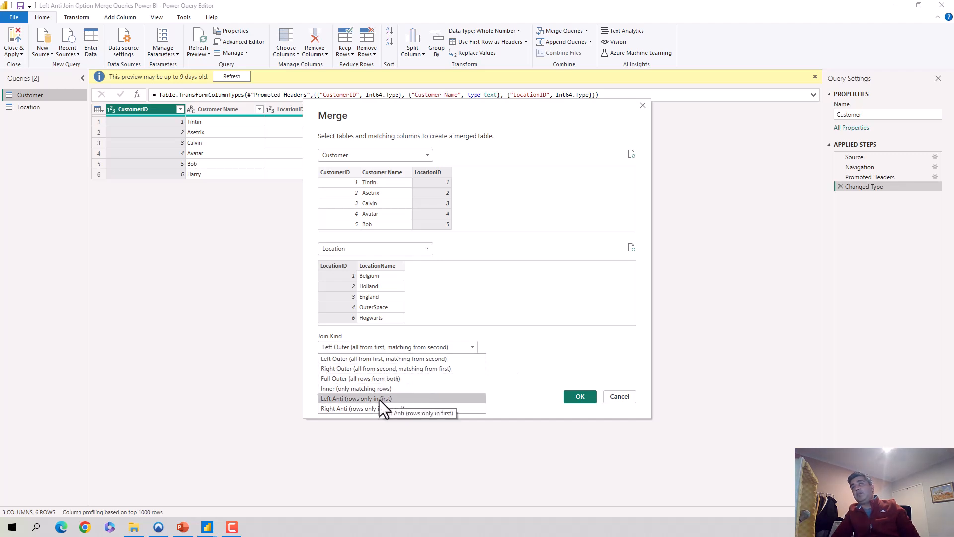
click(356, 398)
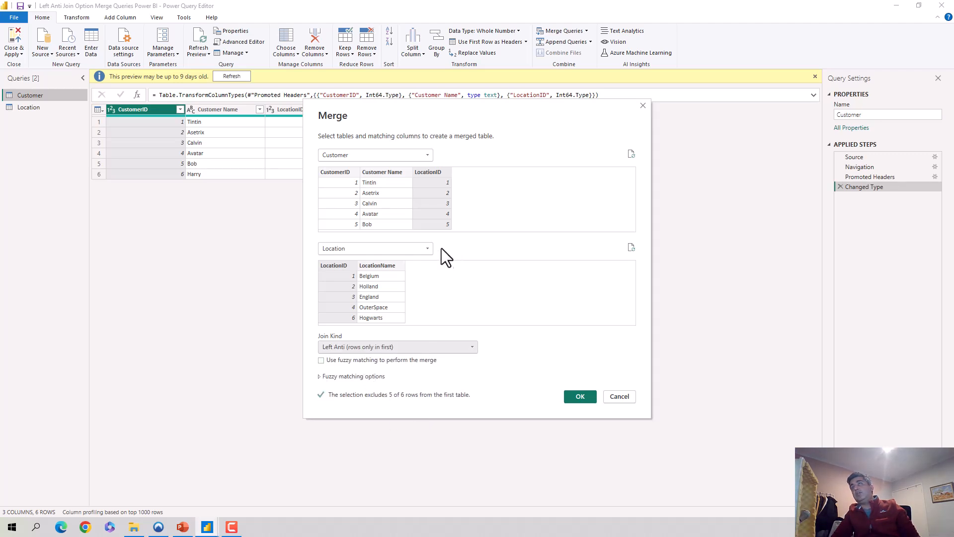
mouse_move(443, 343)
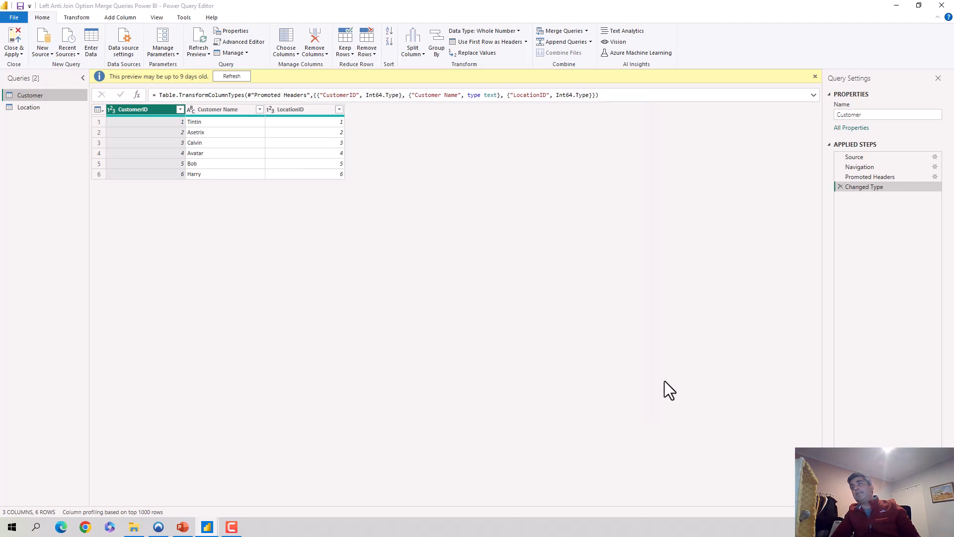
Rename the merged query to LeftAntiJoin in Query Settings
click(560, 30)
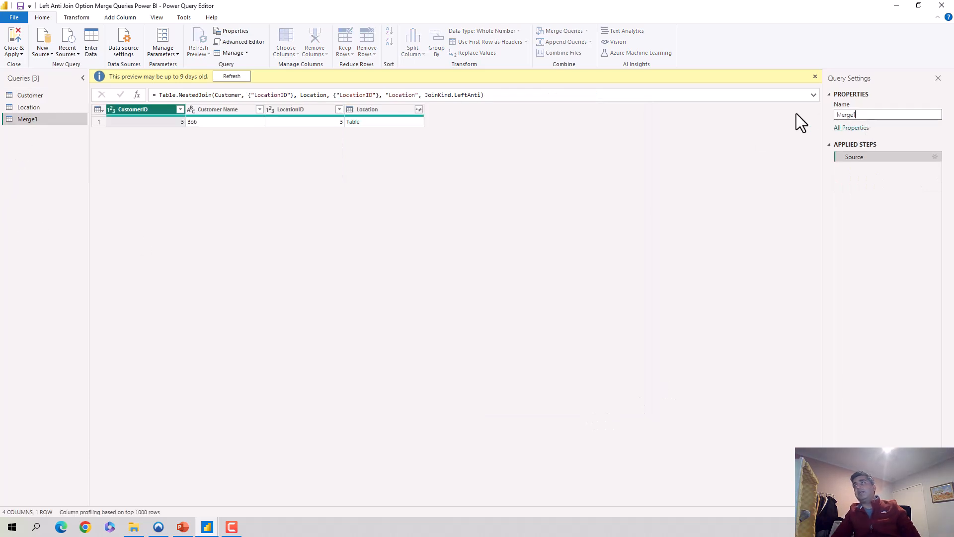
text(LeftAnti)
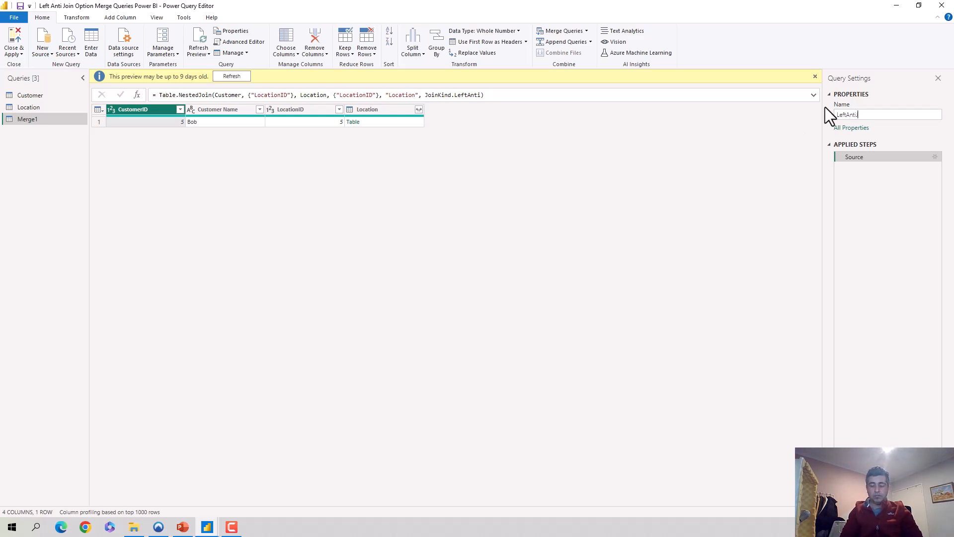
text(Join)
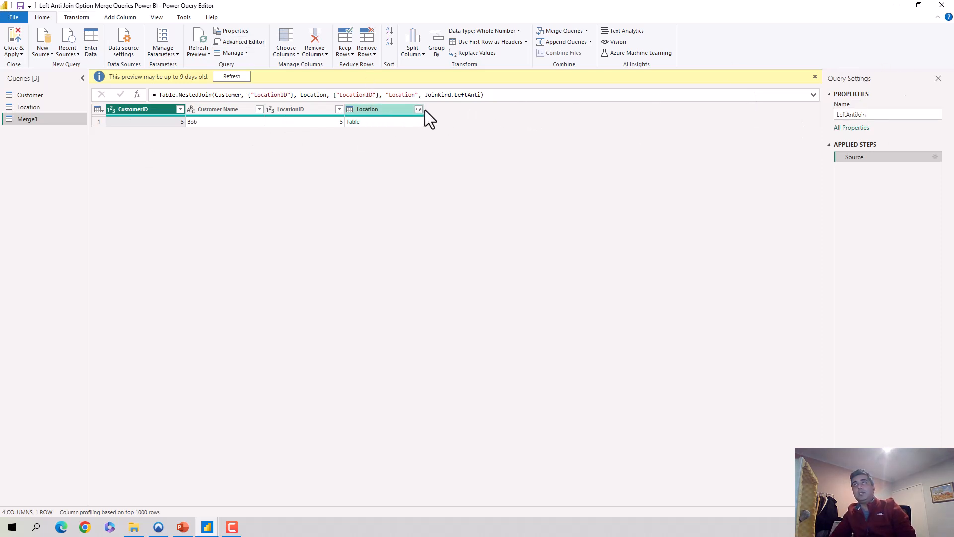
Expand only LocationName from the Location column, then Close & Apply
click(418, 109)
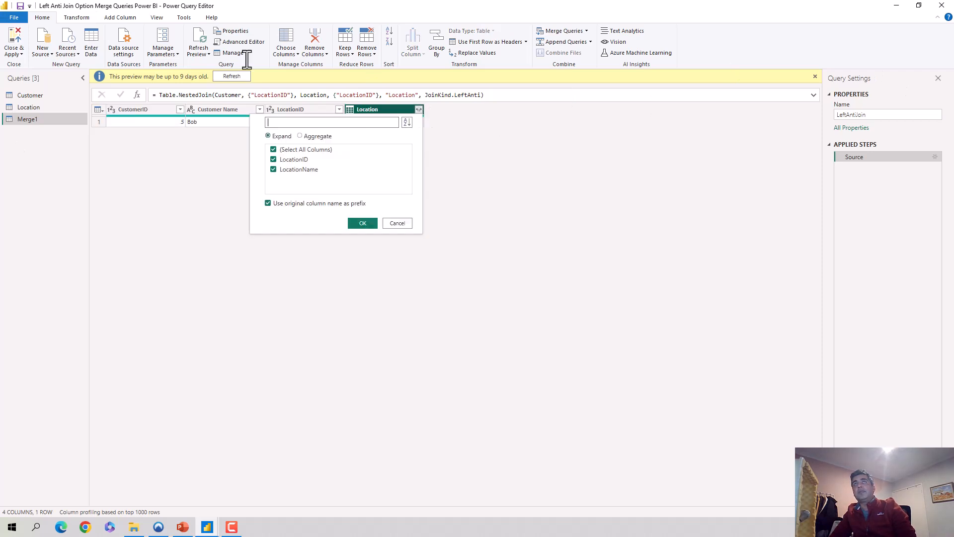
click(272, 159)
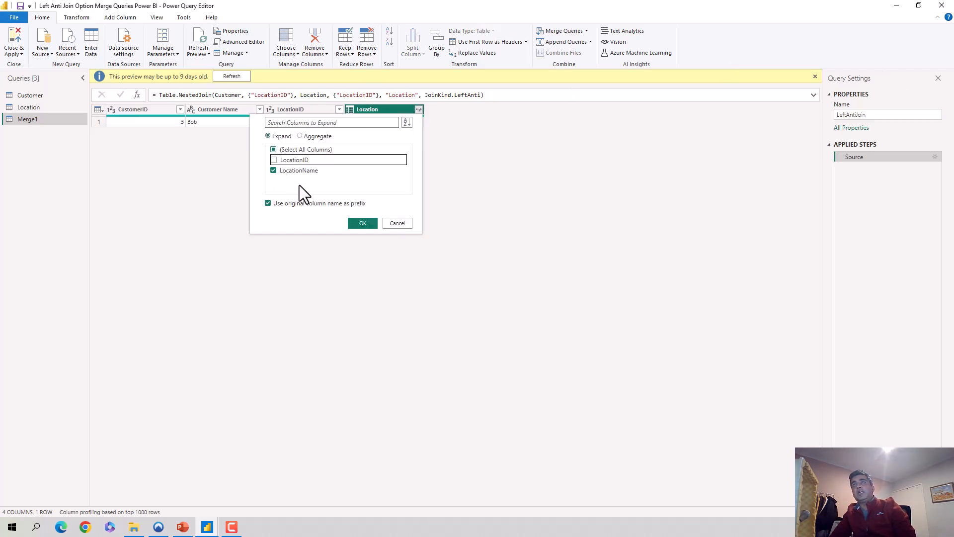
click(274, 159)
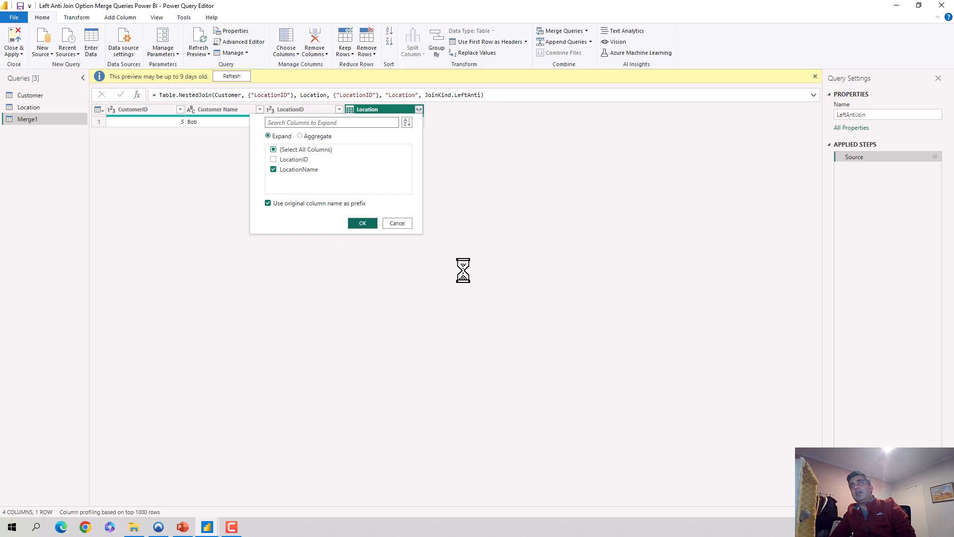
click(362, 223)
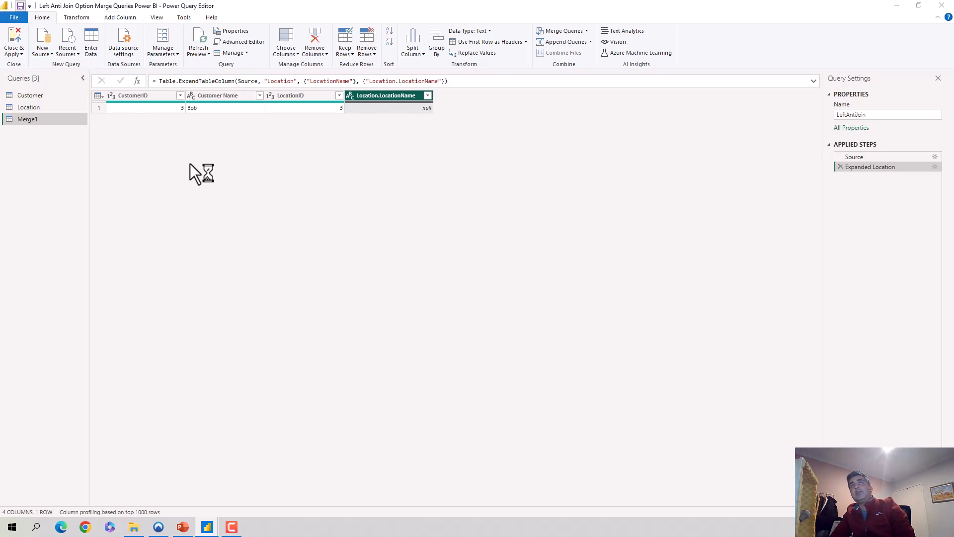
mouse_move(507, 291)
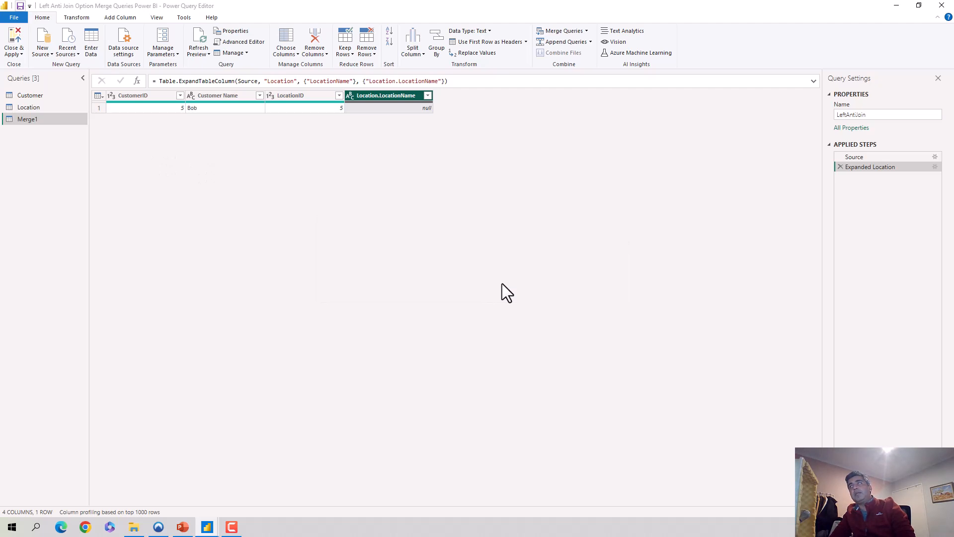
click(13, 43)
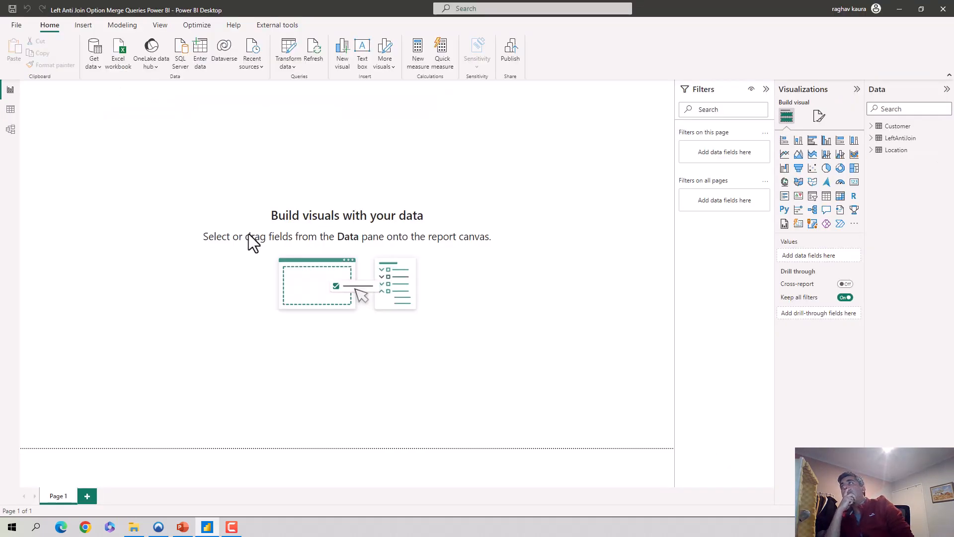
mouse_move(787, 338)
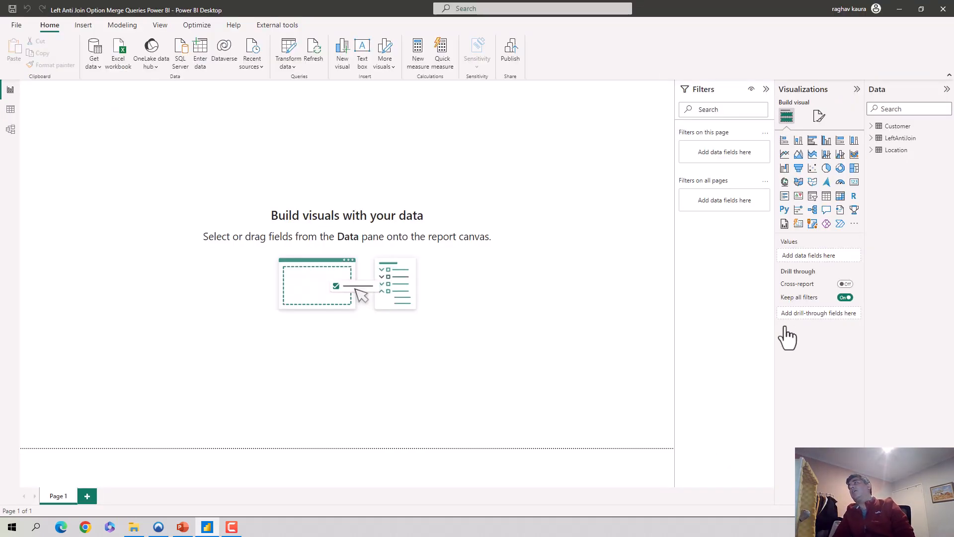
Show the LeftAntiJoin table in Table view: Bob's single row
click(899, 138)
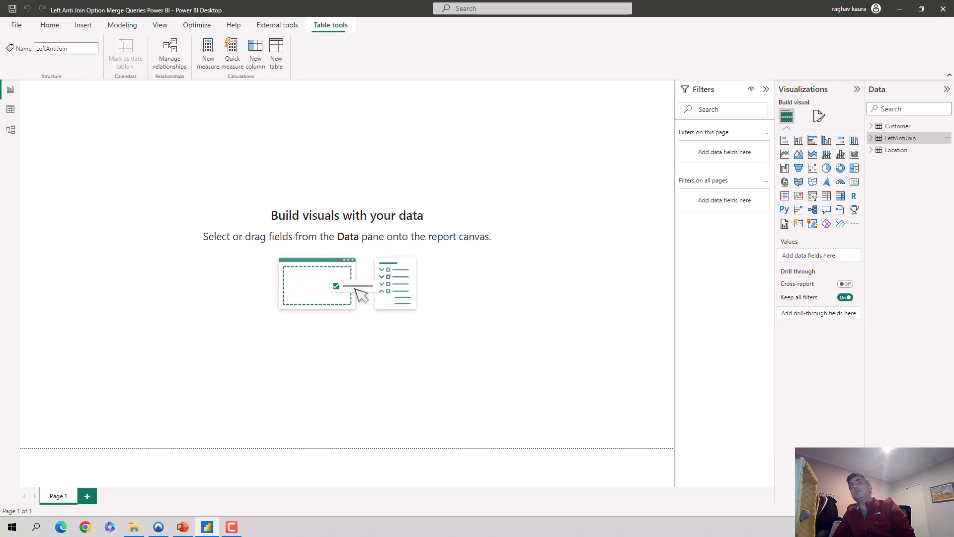
click(10, 109)
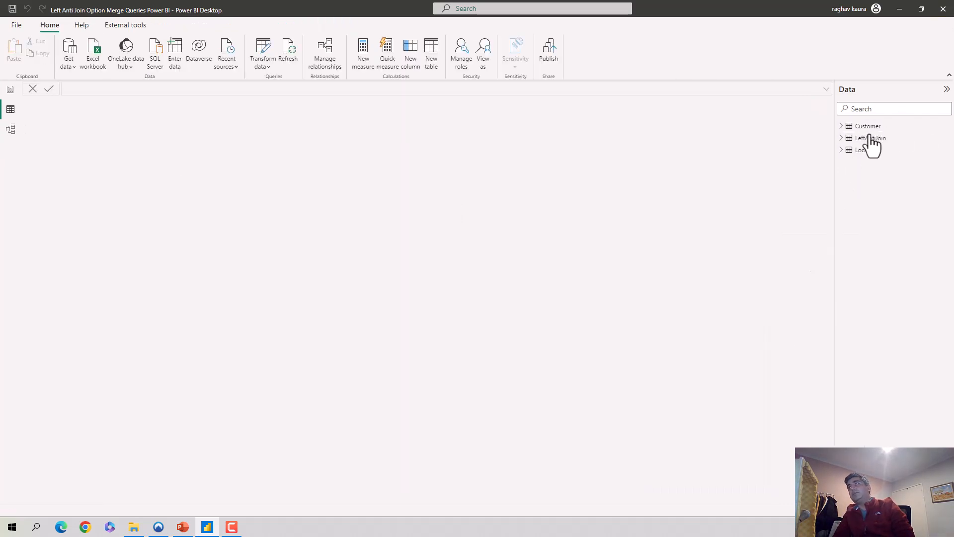
click(870, 138)
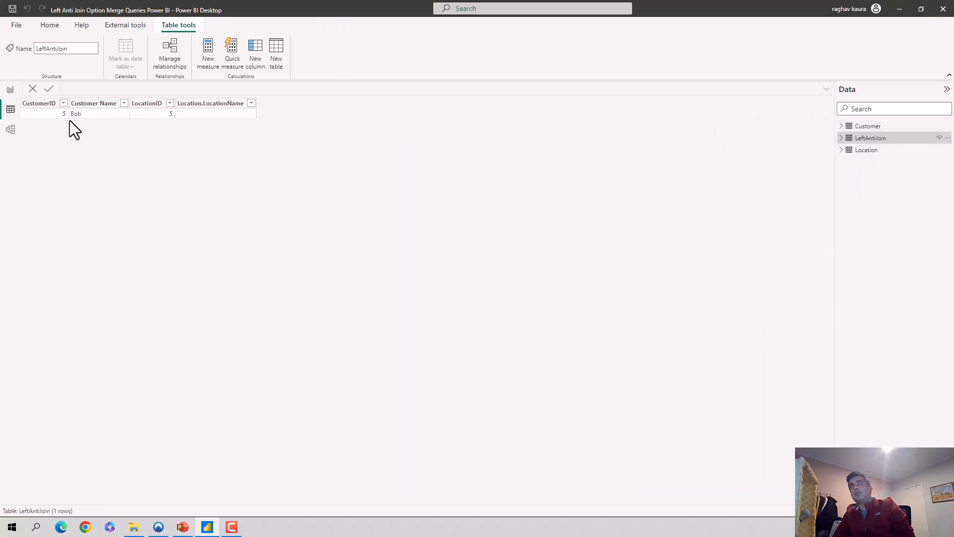
mouse_move(256, 168)
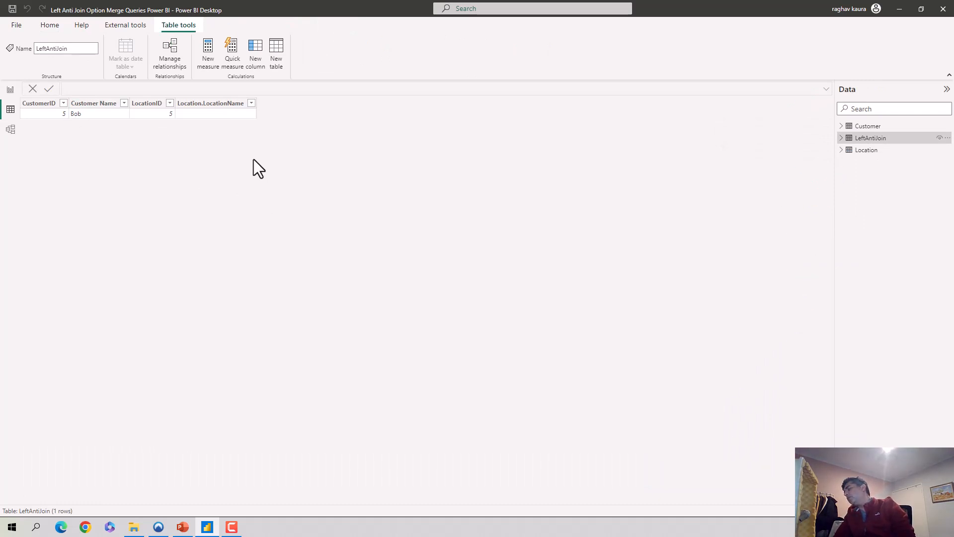
mouse_move(210, 132)
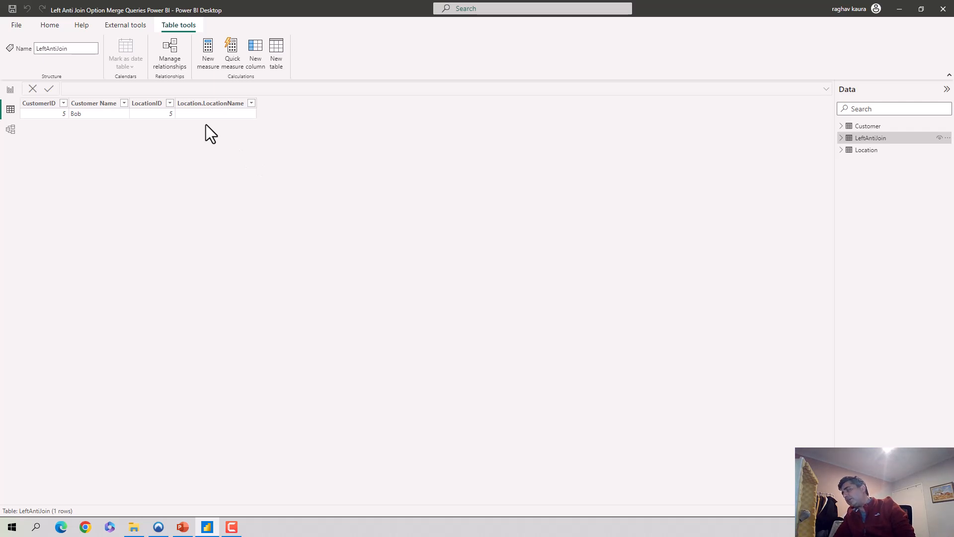